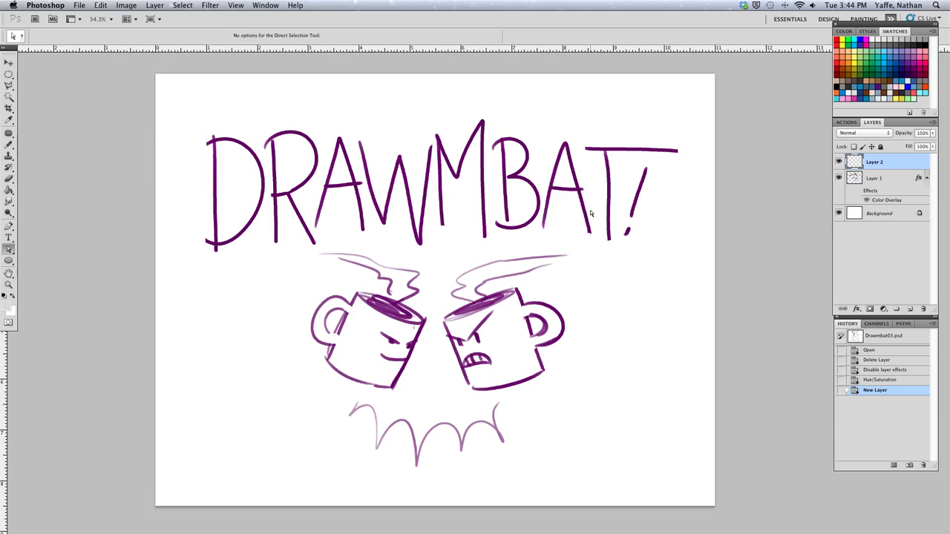
mouse_move(573, 221)
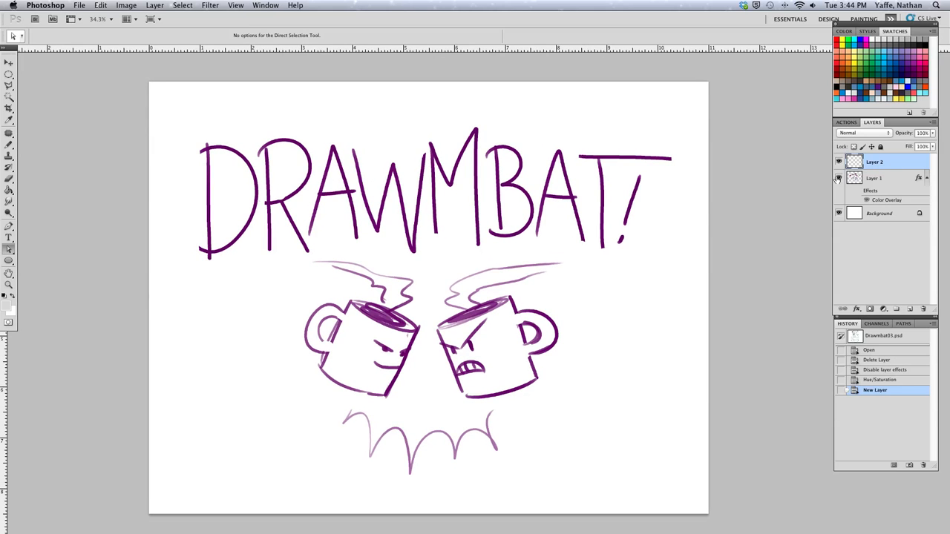
Hide the layer holding the DRAWMBAT! mug drawing so the canvas is blank white
left_click(836, 178)
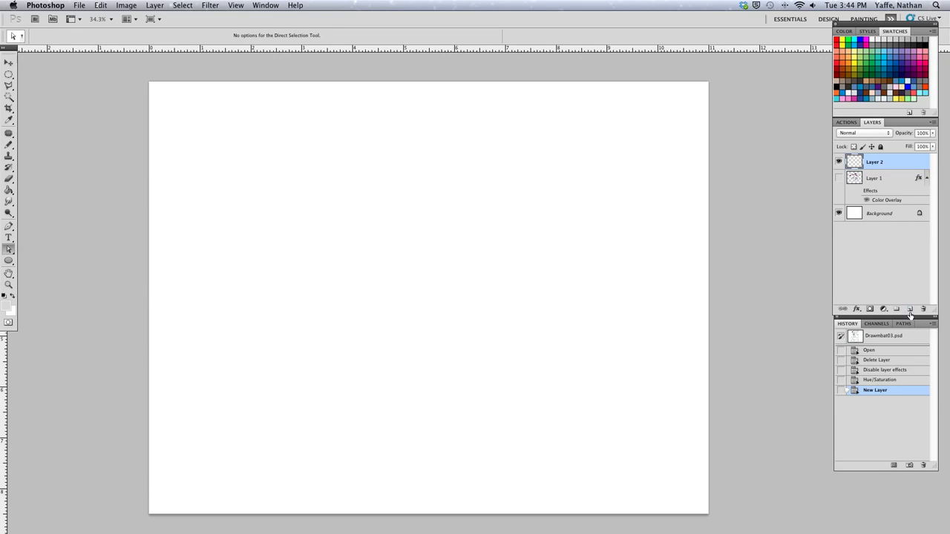
Add a blank layer and sketch the blob's grumpy brow, eyes, face and forked tail in purple
left_click(907, 306)
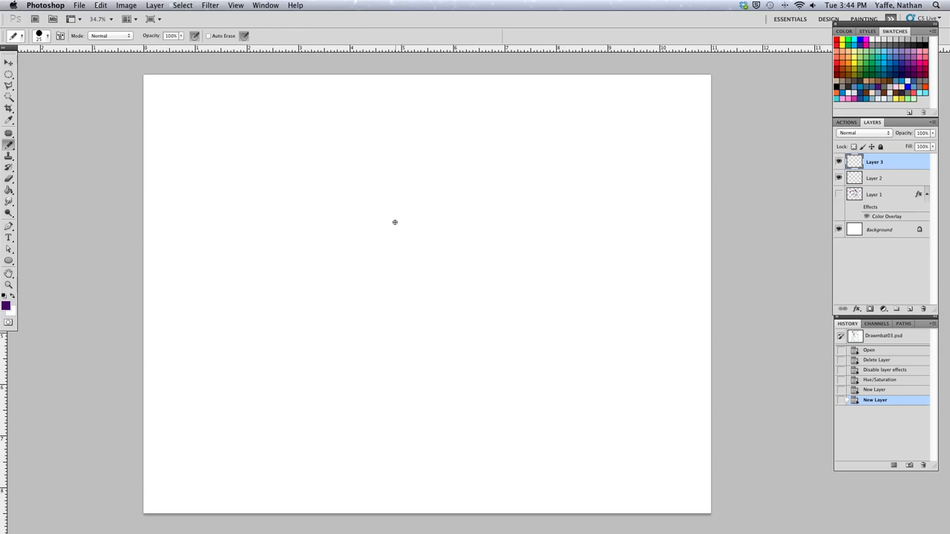
mouse_move(326, 202)
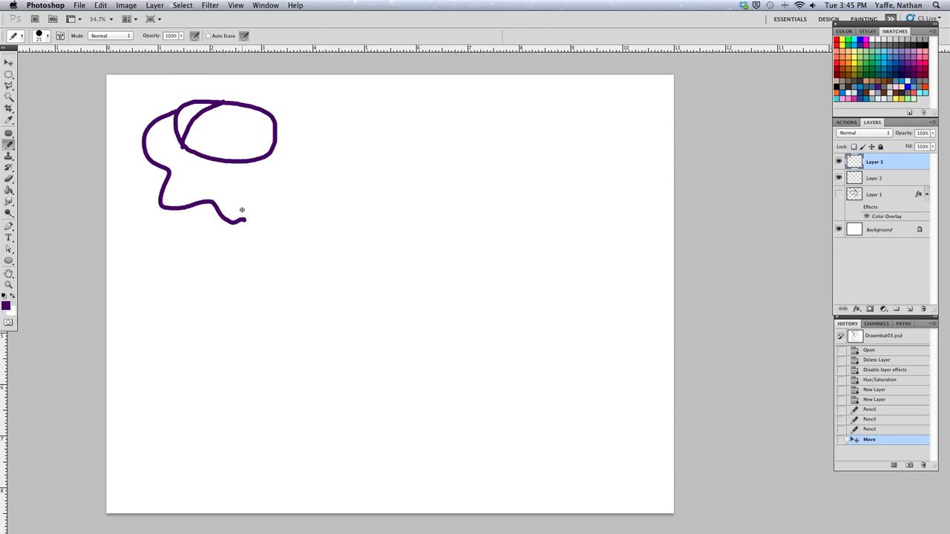
left_click_drag(211, 145, 230, 148)
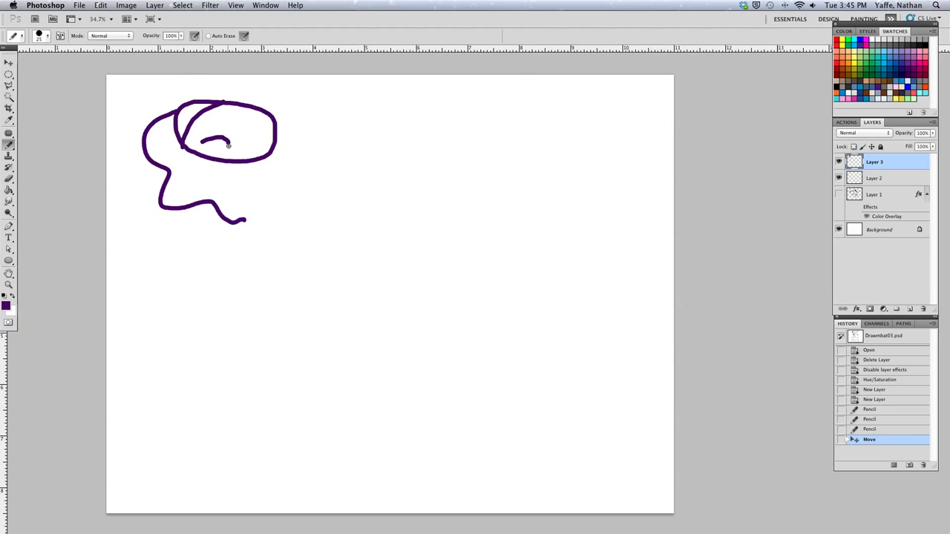
left_click_drag(202, 122, 222, 151)
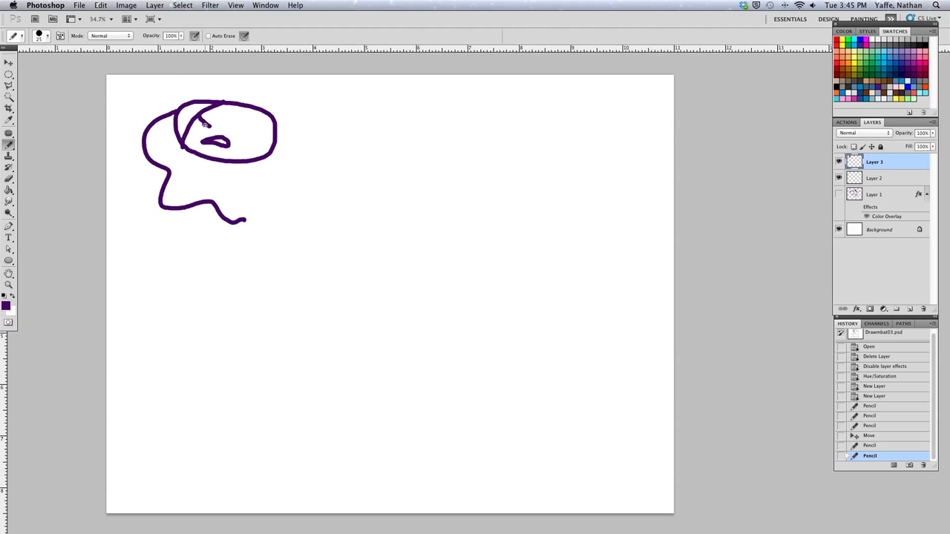
left_click_drag(201, 118, 238, 136)
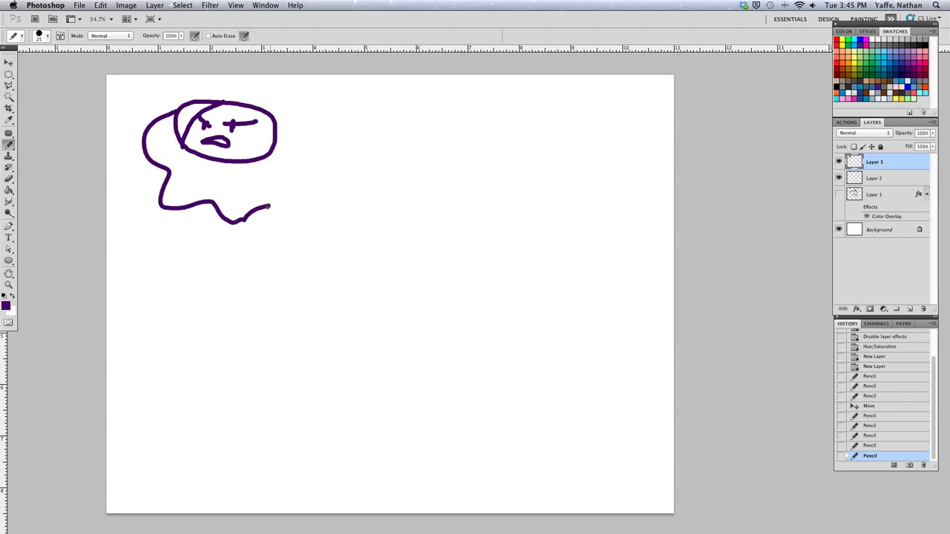
left_click_drag(255, 211, 274, 230)
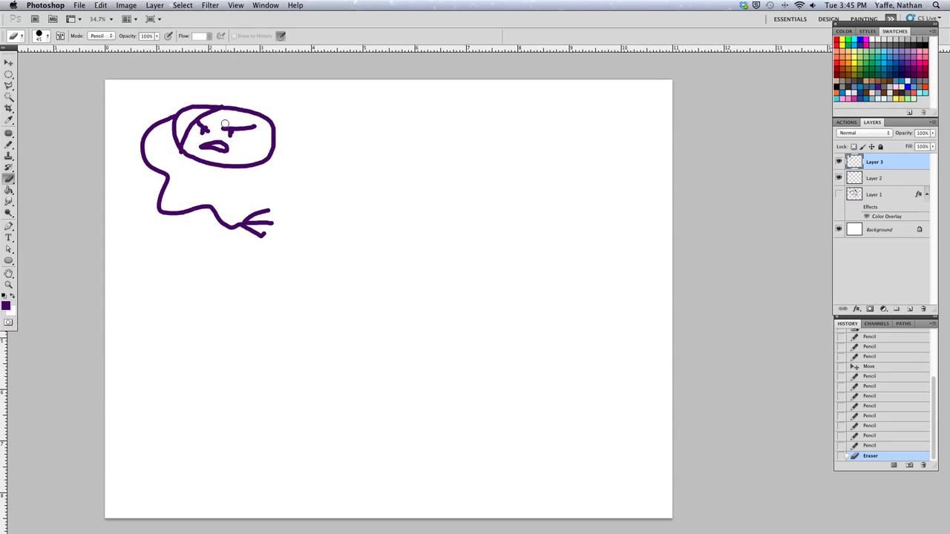
mouse_move(214, 126)
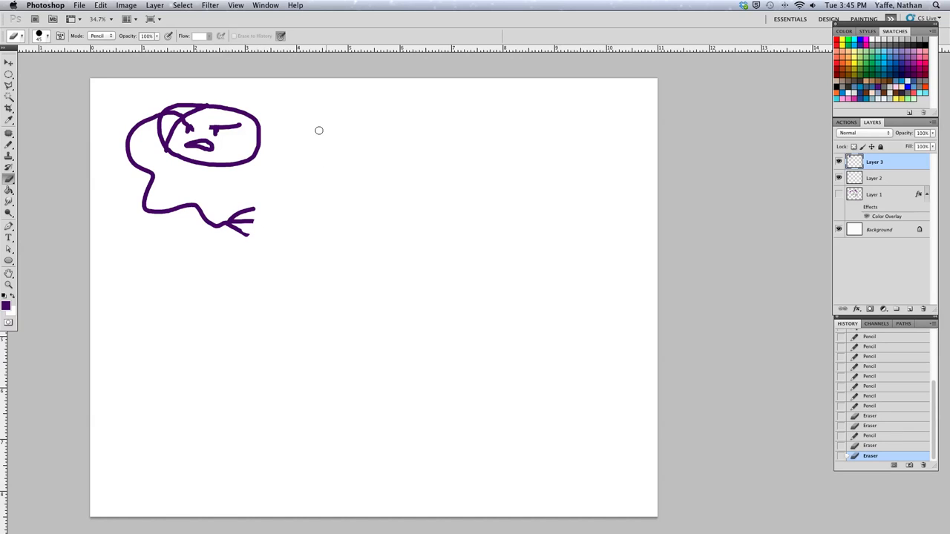
Hand-letter the purple word 'Fuk' to the right of the blob's head
left_click_drag(279, 111, 290, 134)
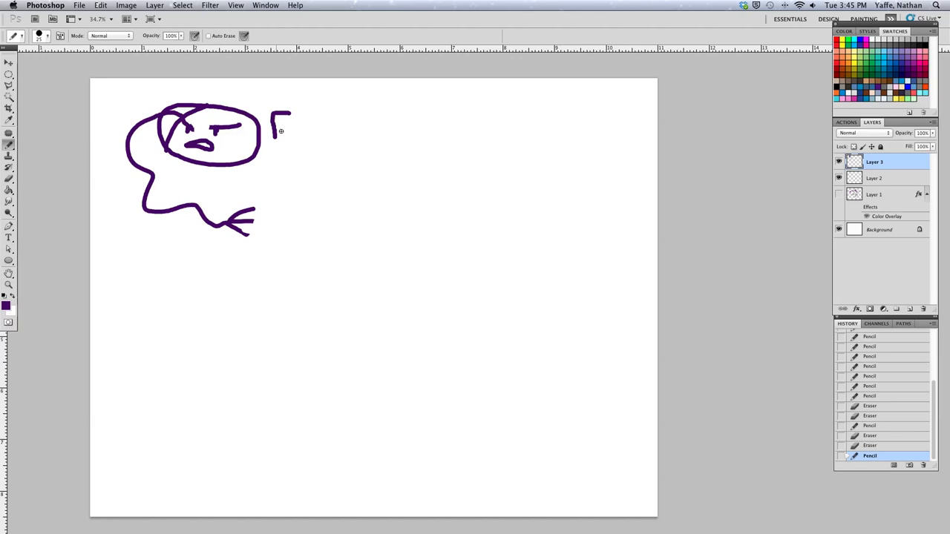
left_click_drag(279, 131, 312, 136)
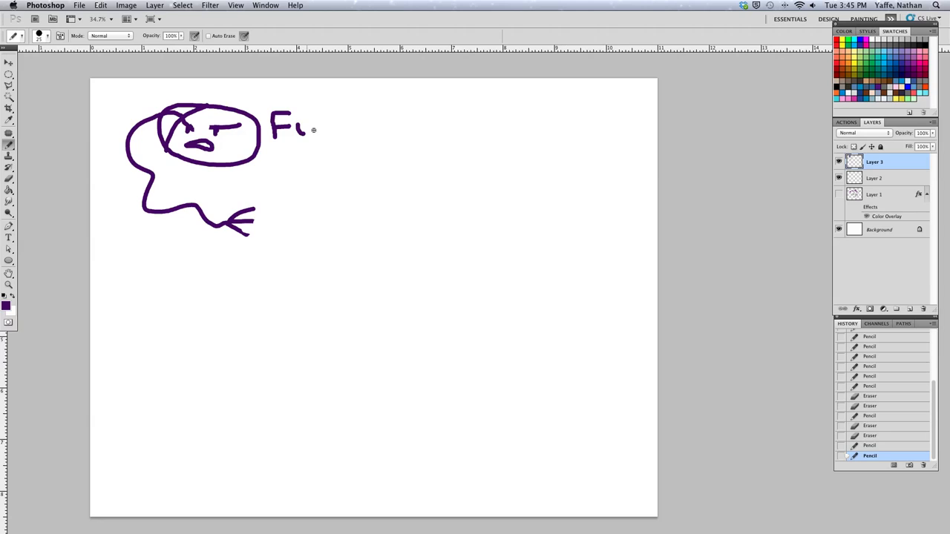
left_click_drag(305, 130, 341, 136)
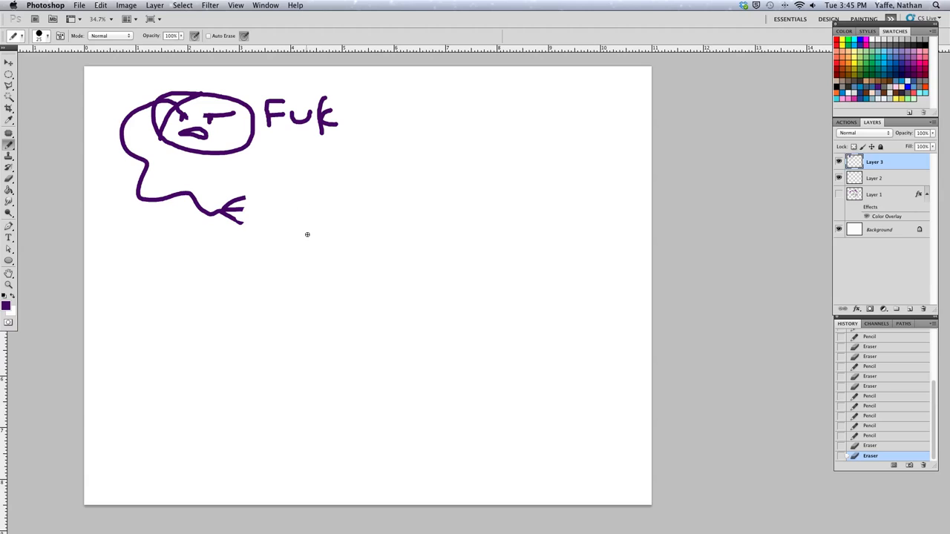
Outline a second round head below the word and top it with spiky hair
left_click_drag(312, 205, 314, 270)
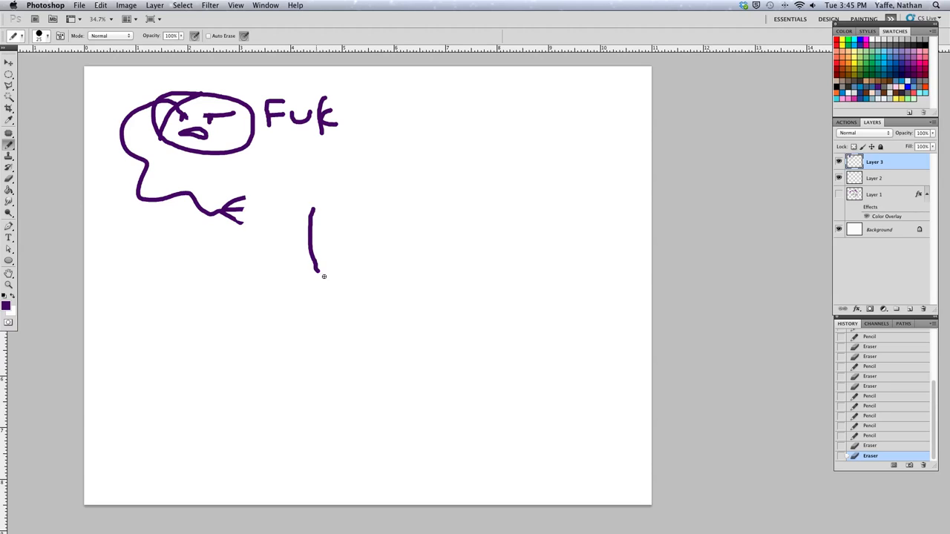
left_click_drag(312, 267, 434, 259)
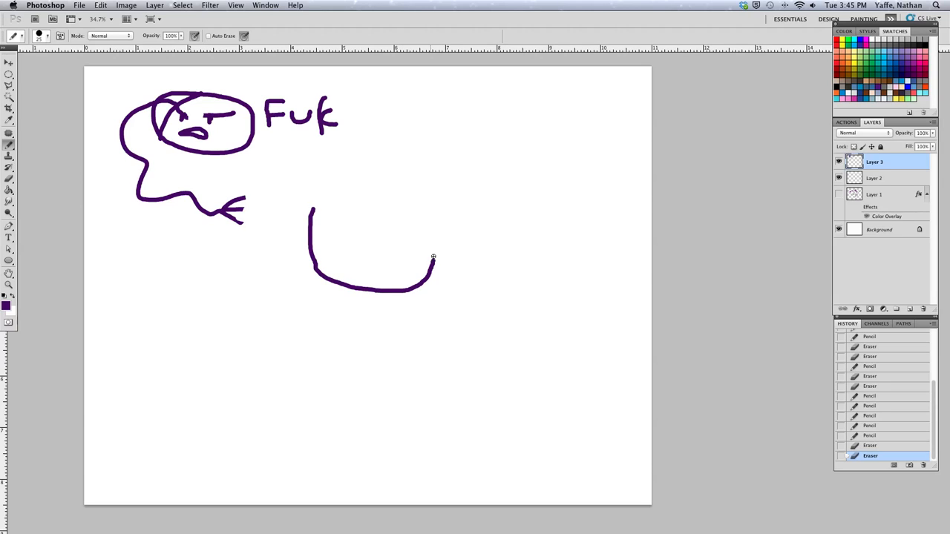
left_click_drag(436, 258, 445, 215)
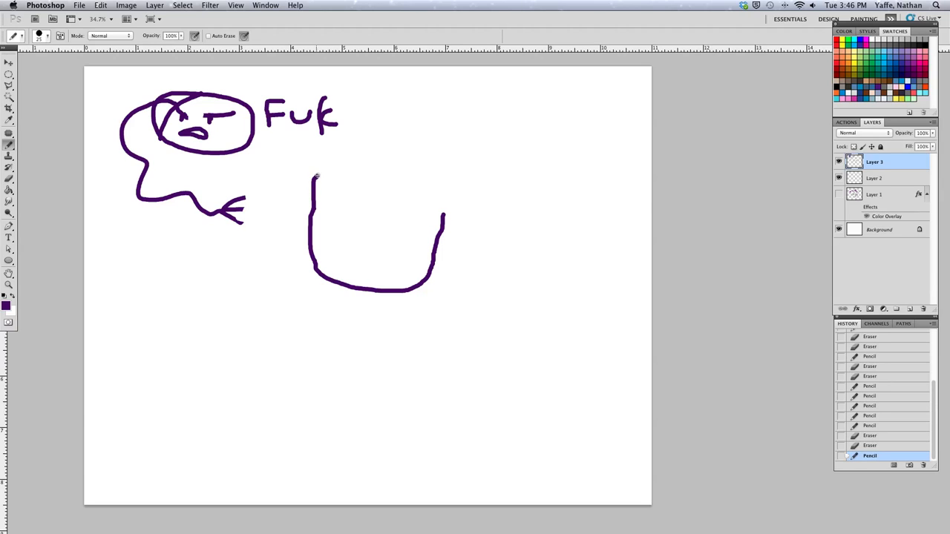
left_click_drag(315, 176, 341, 160)
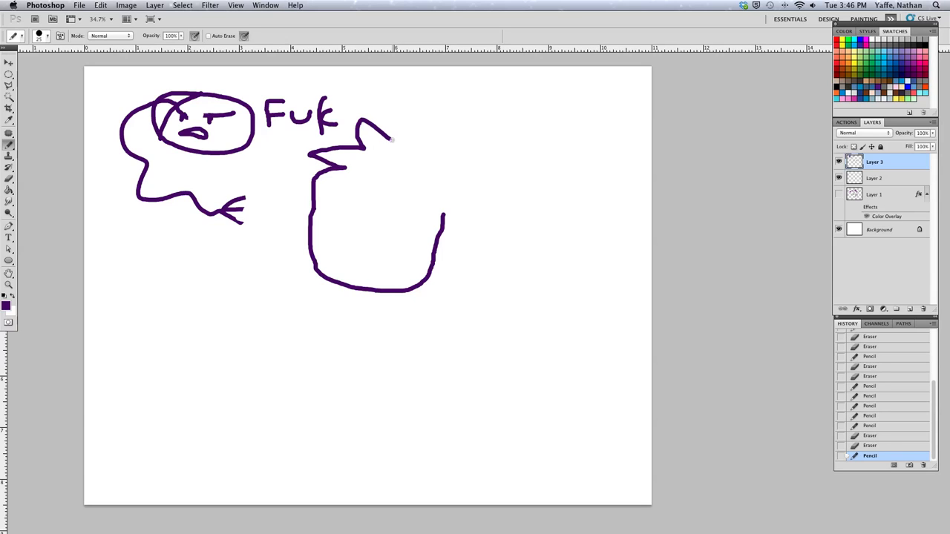
left_click_drag(385, 133, 457, 178)
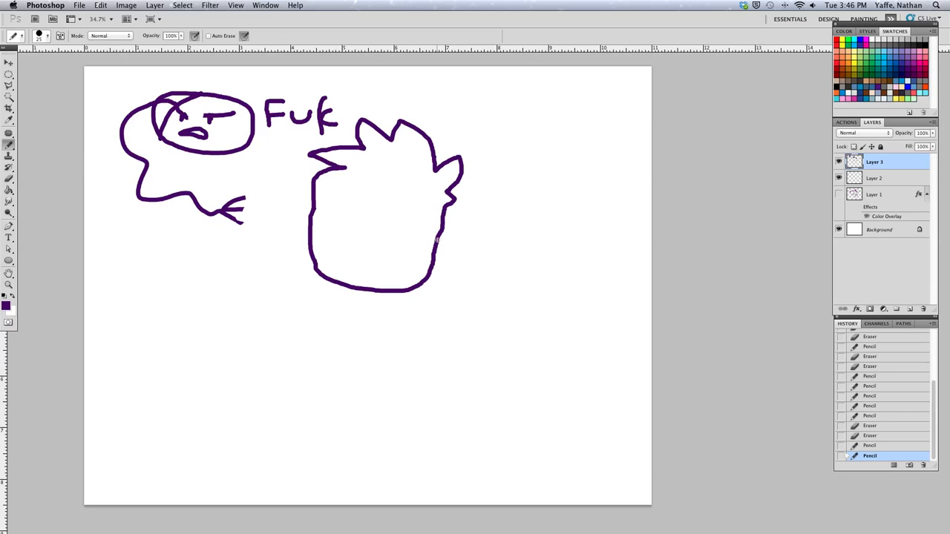
Add ears on both sides, a fringe across the forehead and two oval eyes
left_click_drag(446, 223, 475, 237)
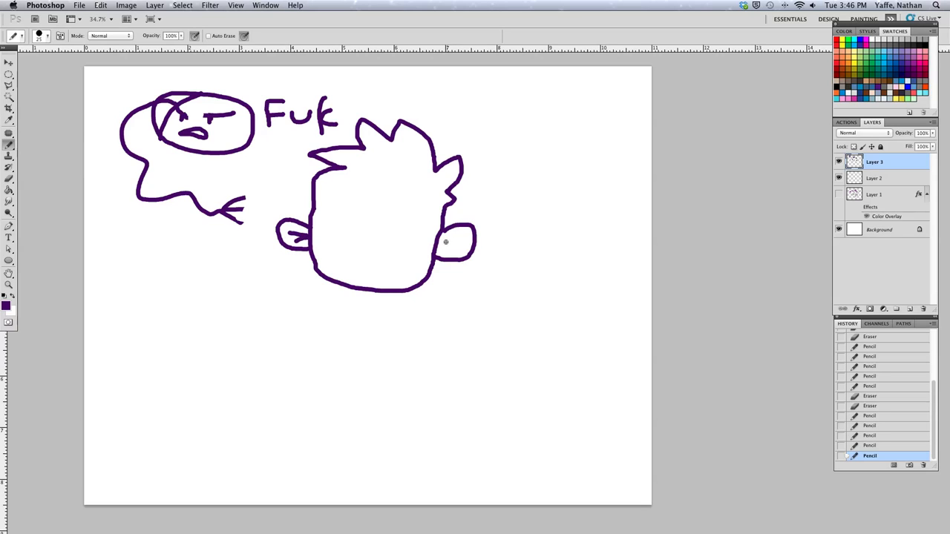
left_click_drag(463, 249, 448, 250)
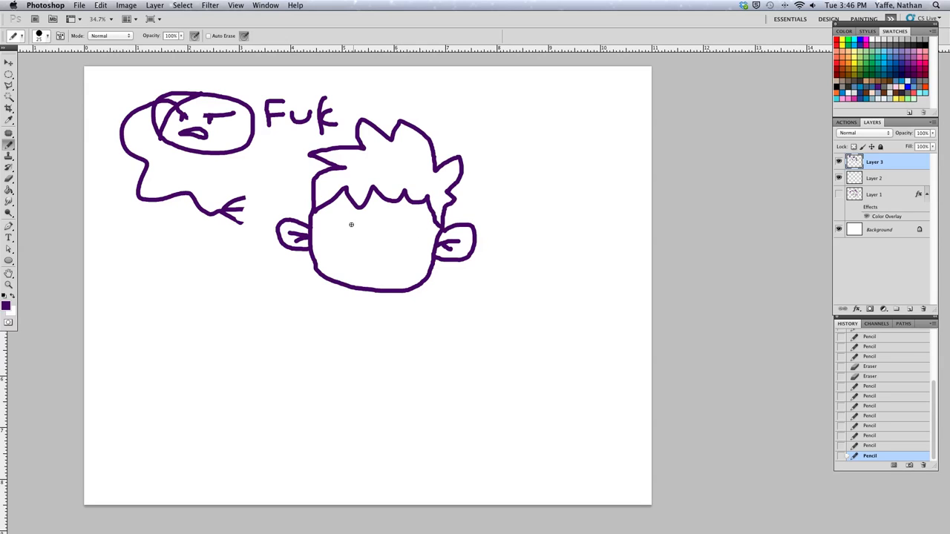
left_click_drag(334, 222, 353, 240)
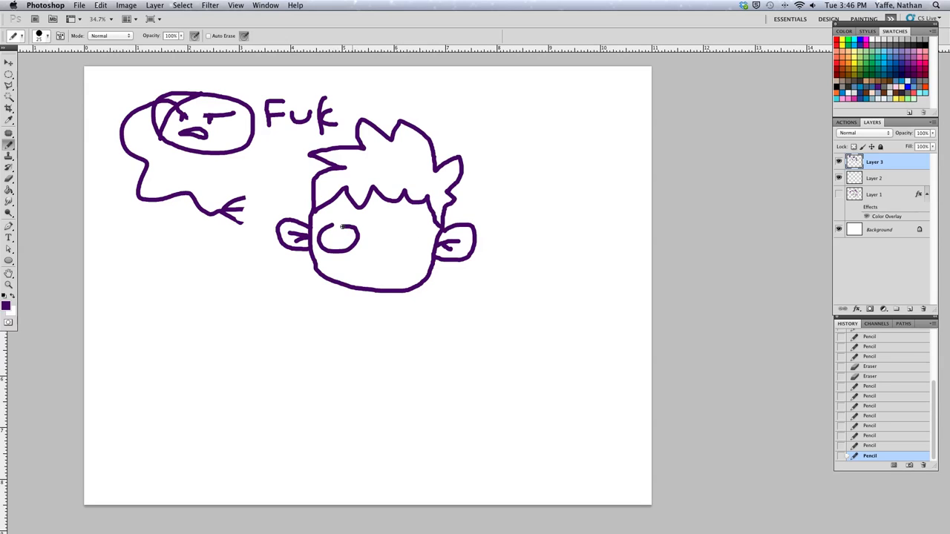
left_click_drag(403, 230, 393, 245)
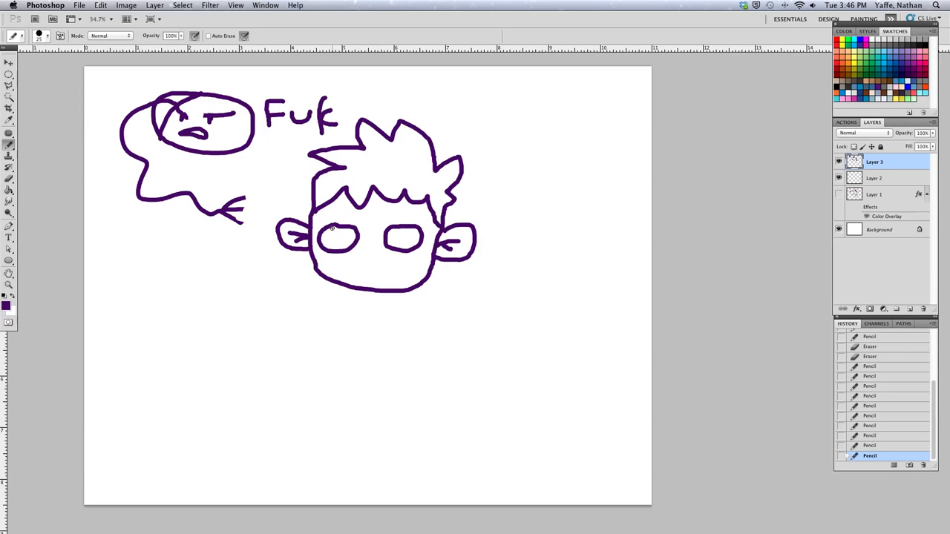
Fill in dark pupils, then draw a nose and a wide smiling mouth on the second head
left_click_drag(329, 234, 341, 238)
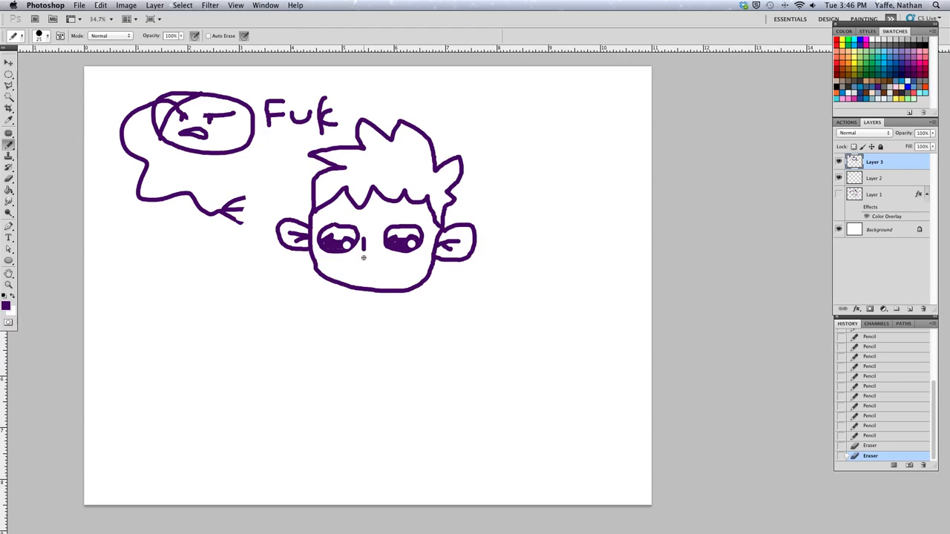
left_click_drag(371, 249, 378, 264)
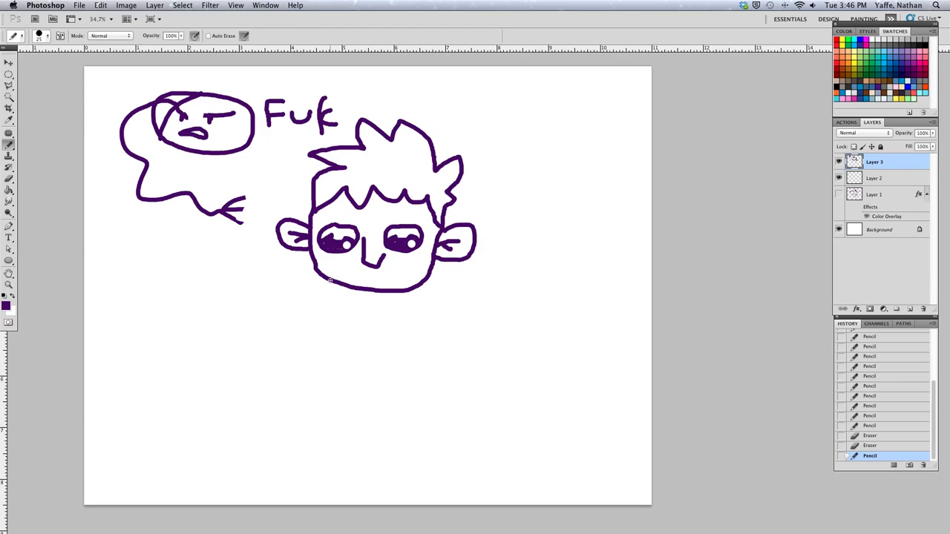
left_click_drag(330, 267, 412, 268)
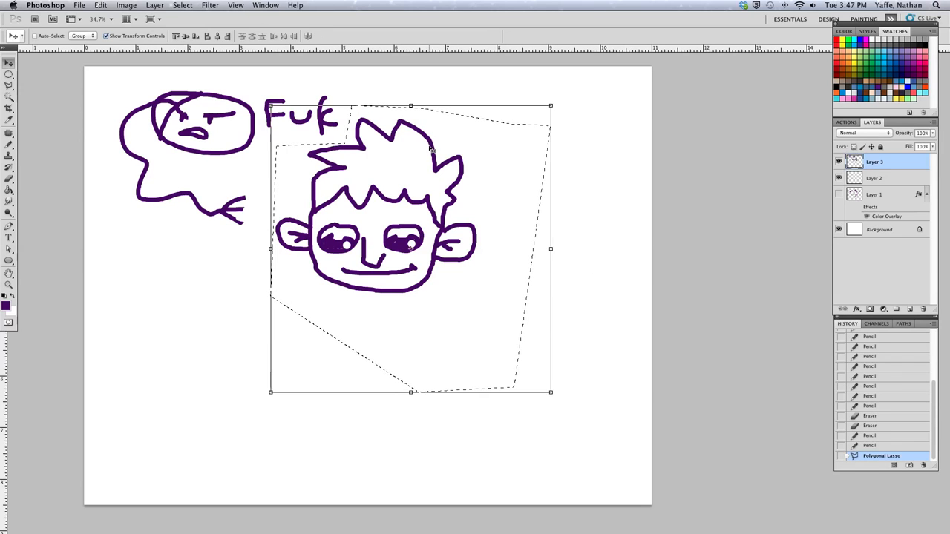
Draw a Polygonal Lasso selection around the smiling head
left_click_drag(413, 249, 353, 234)
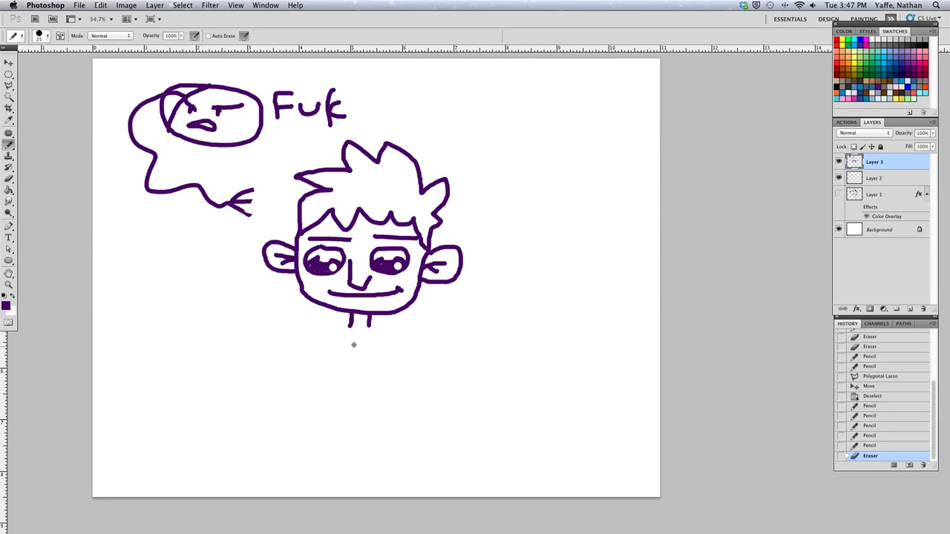
mouse_move(349, 347)
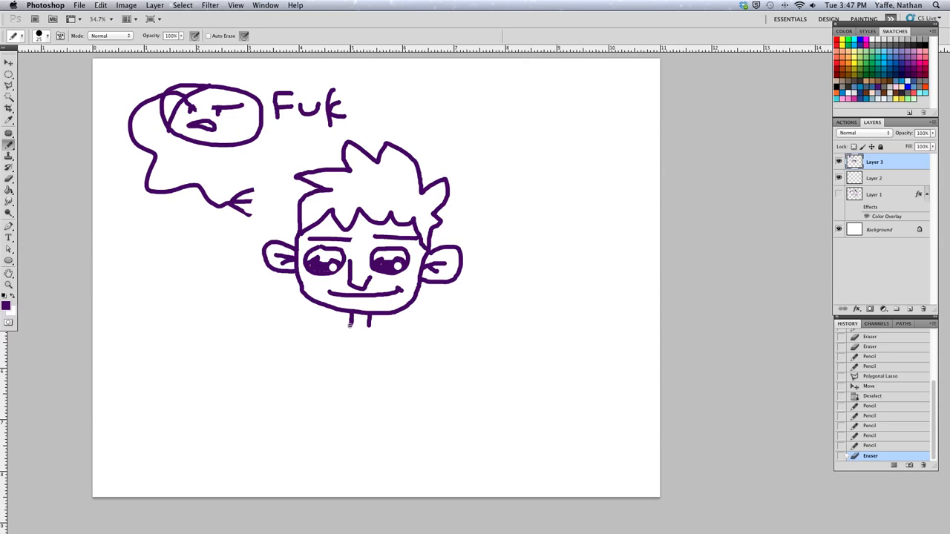
Draw a neck below the chin and a rounded bird-like body outline curving toward the tail
left_click_drag(349, 324, 334, 349)
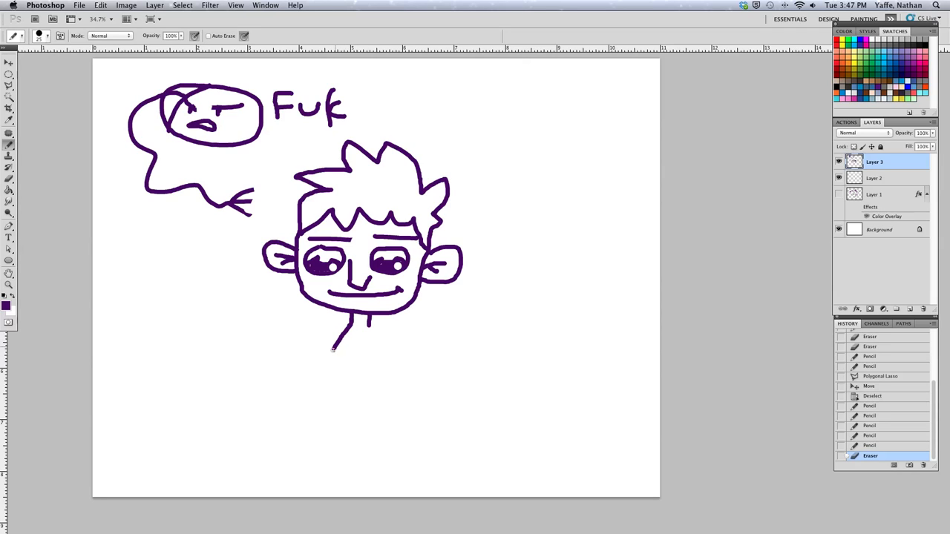
left_click_drag(349, 323, 320, 403)
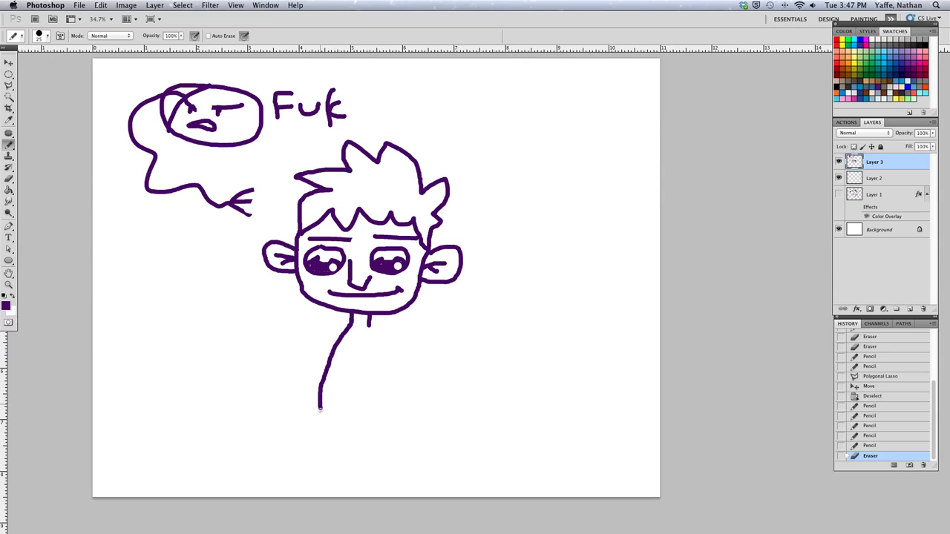
left_click_drag(320, 403, 451, 442)
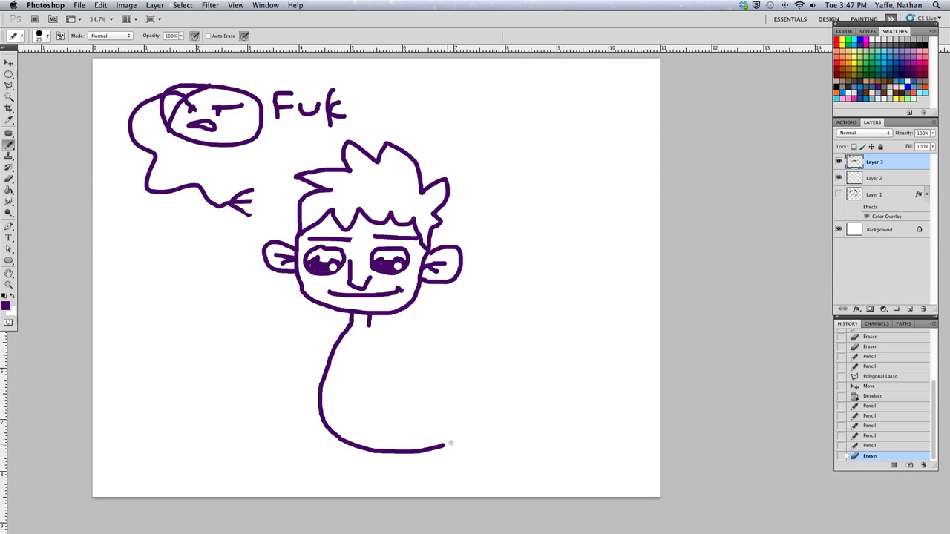
left_click_drag(445, 443, 502, 423)
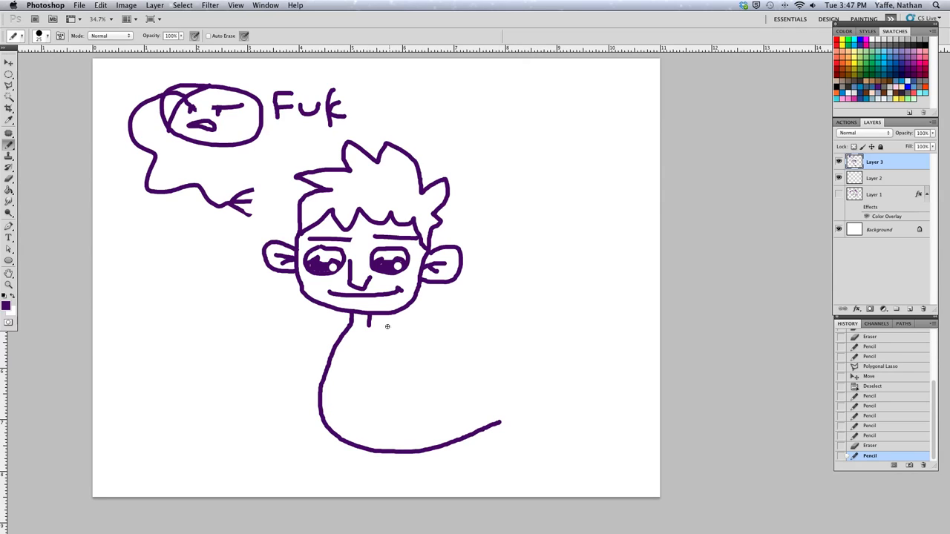
left_click_drag(371, 324, 398, 348)
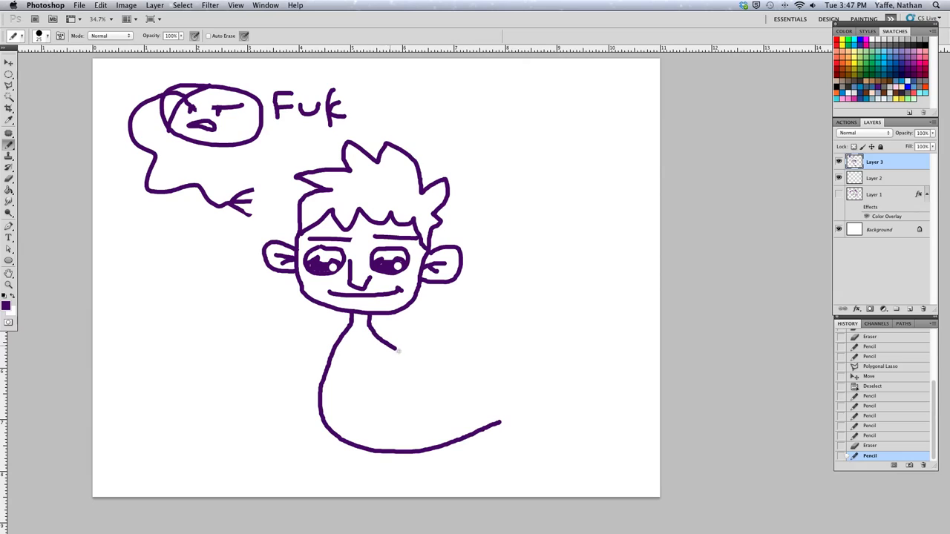
left_click_drag(385, 324, 460, 371)
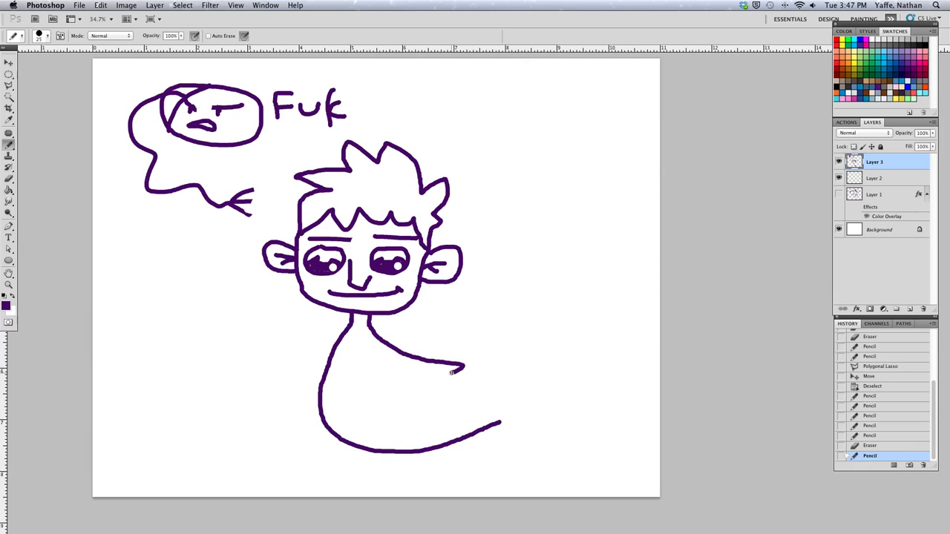
Add feather marks on the body, a feathered left wing and tail feathers on the right
left_click_drag(460, 368, 423, 393)
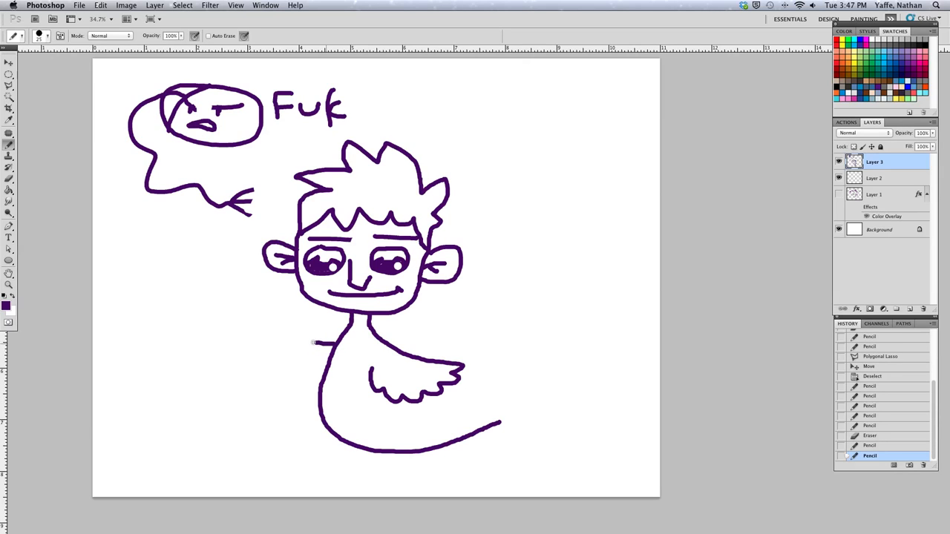
left_click_drag(319, 339, 279, 349)
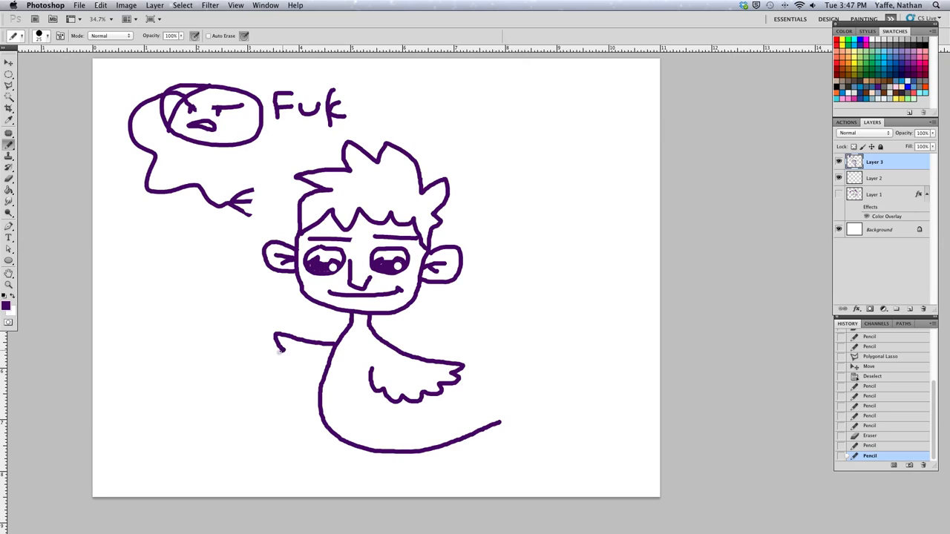
left_click_drag(274, 345, 294, 383)
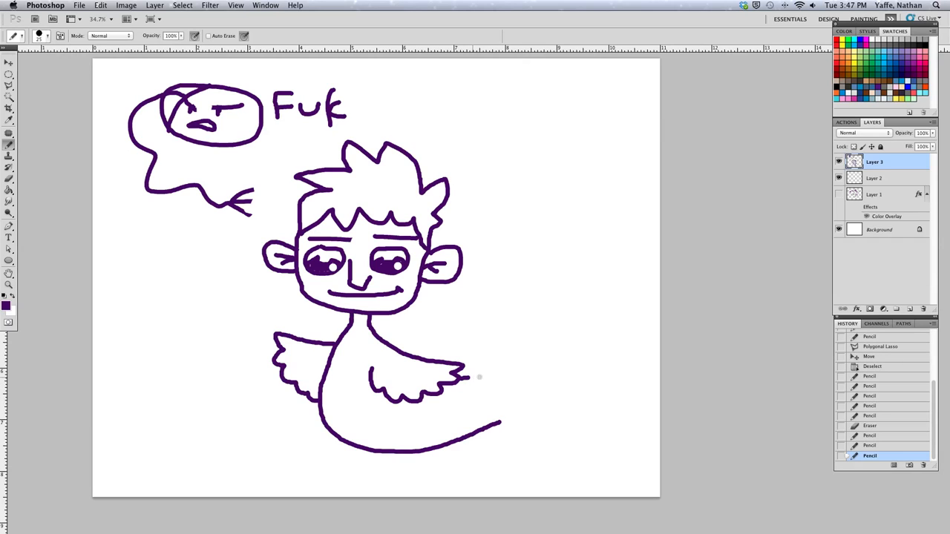
left_click_drag(475, 374, 512, 389)
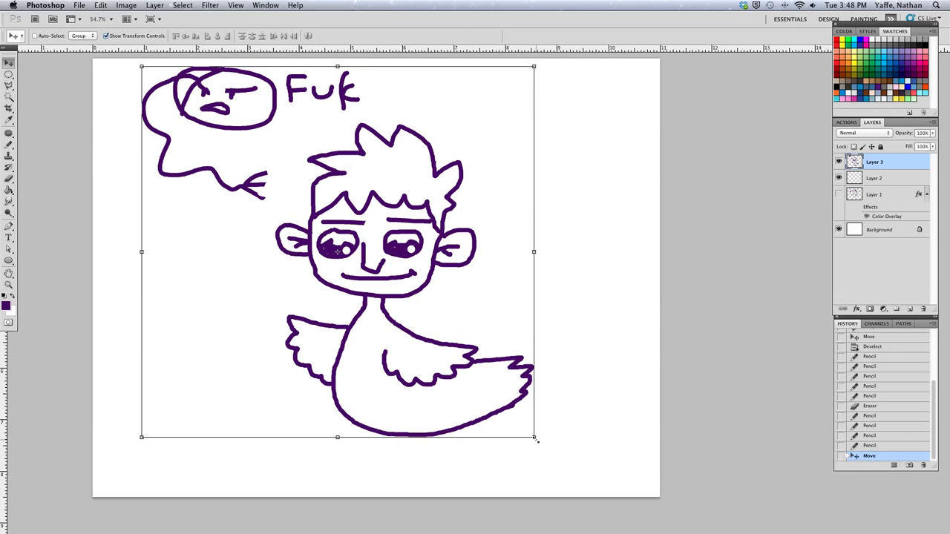
Free Transform the creature slightly smaller, then draw two legs with toed feet beneath it
left_click_drag(537, 440, 516, 420)
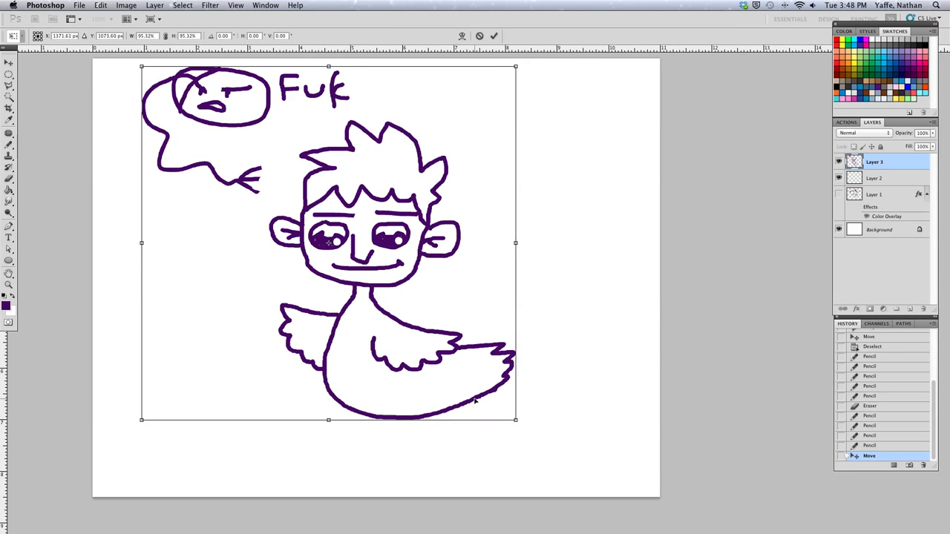
left_click_drag(328, 243, 359, 244)
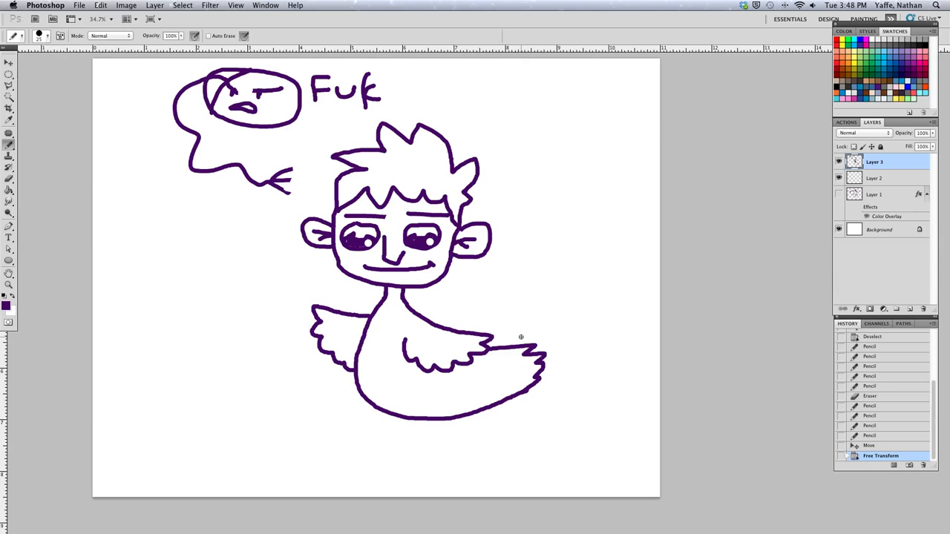
mouse_move(451, 426)
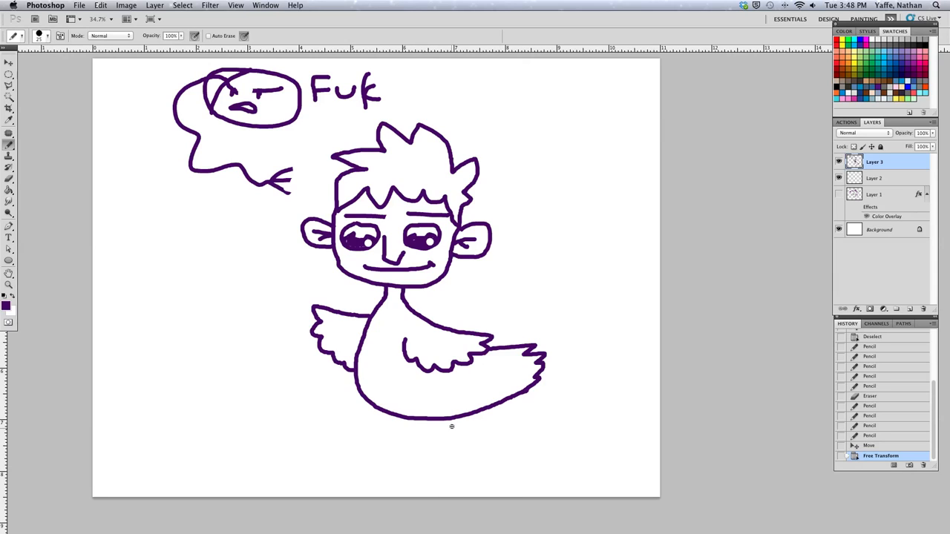
left_click_drag(445, 415, 442, 475)
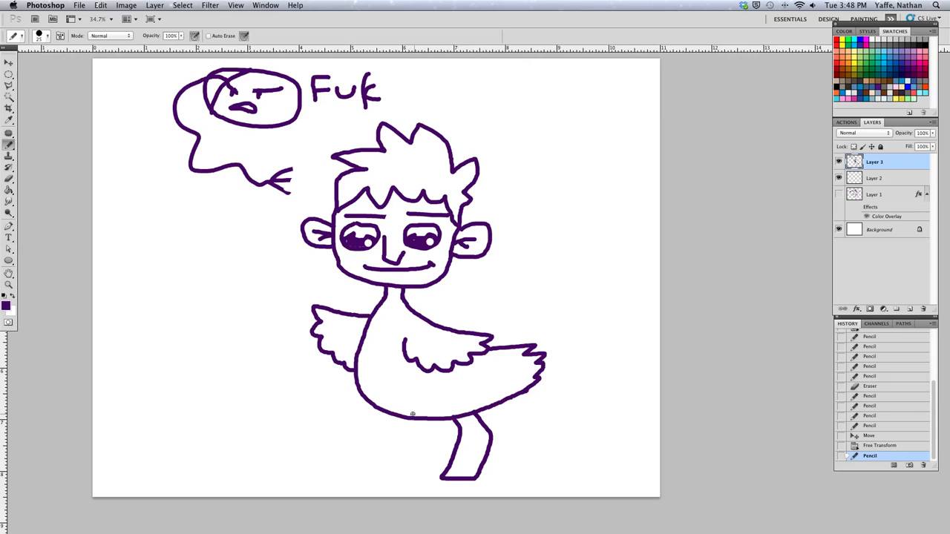
left_click_drag(404, 418, 403, 468)
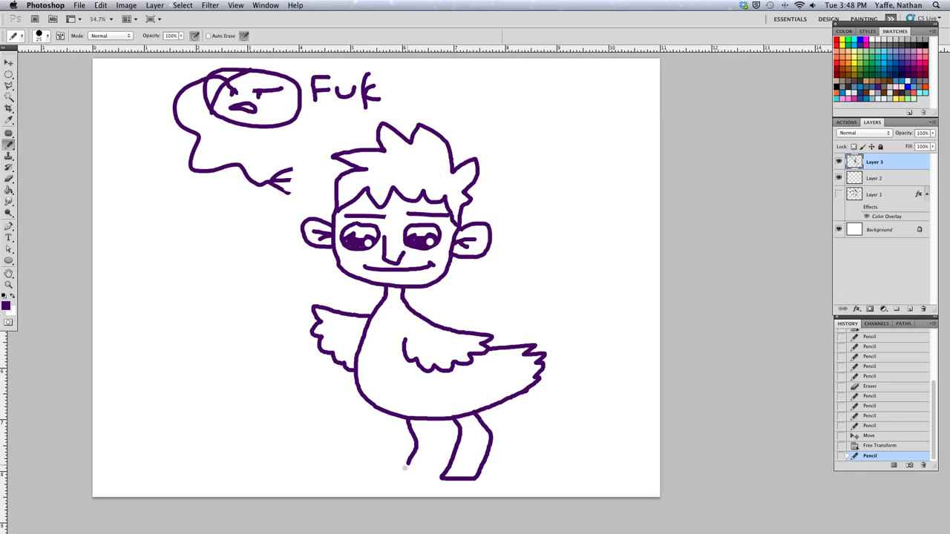
left_click_drag(403, 468, 438, 472)
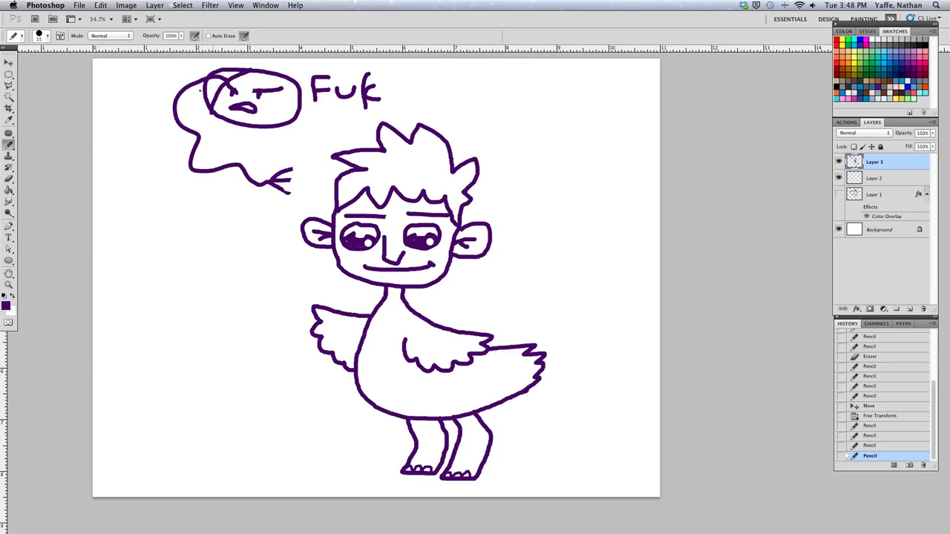
Scale the creature down again and draw a shaded oval ground patch under its feet
left_click(9, 62)
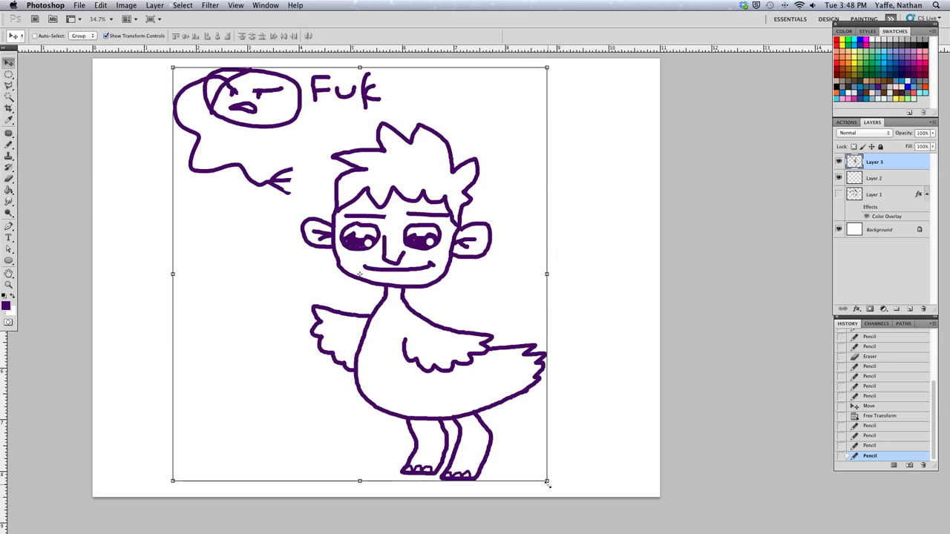
left_click_drag(547, 481, 502, 430)
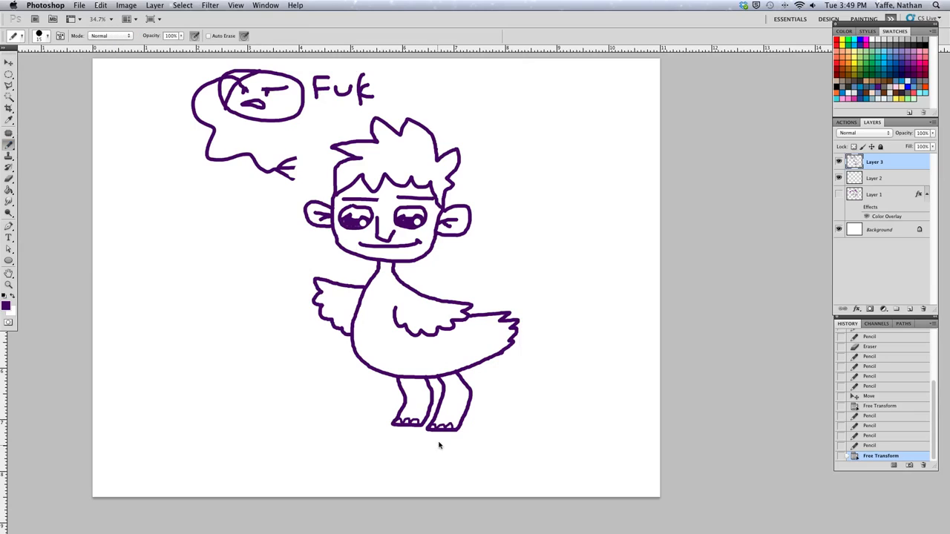
left_click_drag(359, 412, 394, 413)
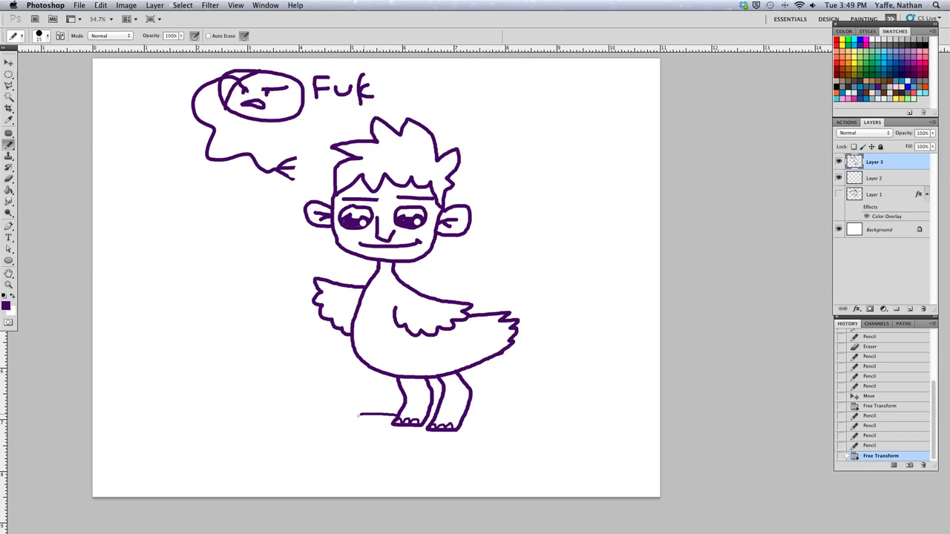
left_click_drag(359, 415, 482, 454)
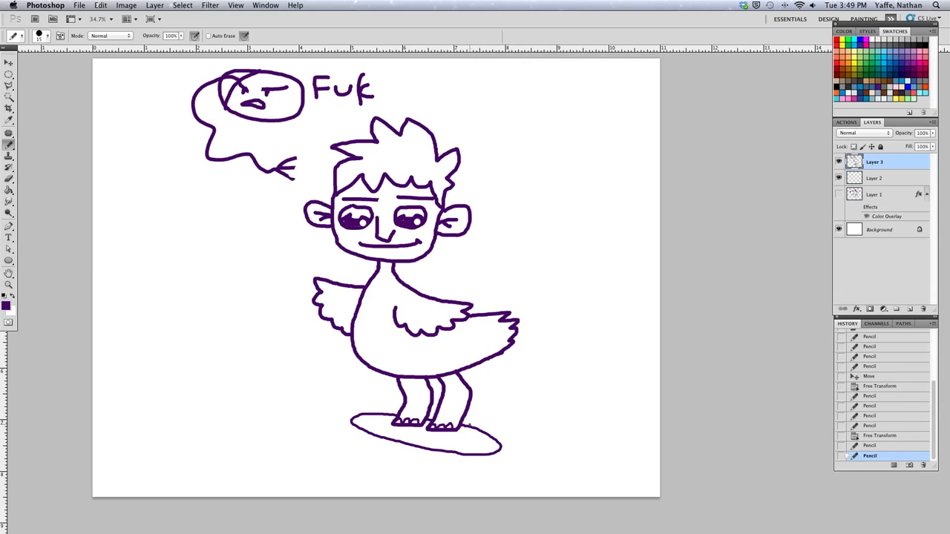
left_click_drag(338, 460, 386, 454)
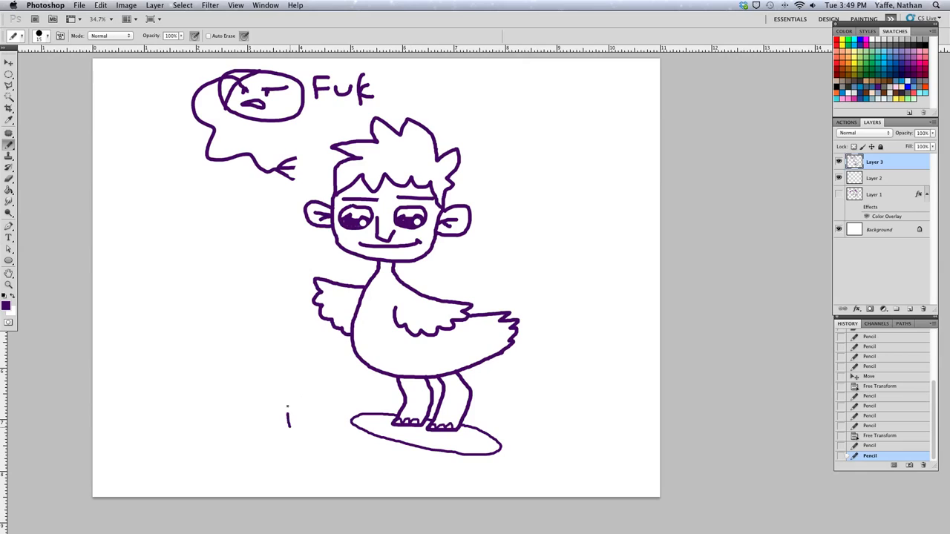
left_click_drag(289, 423, 341, 386)
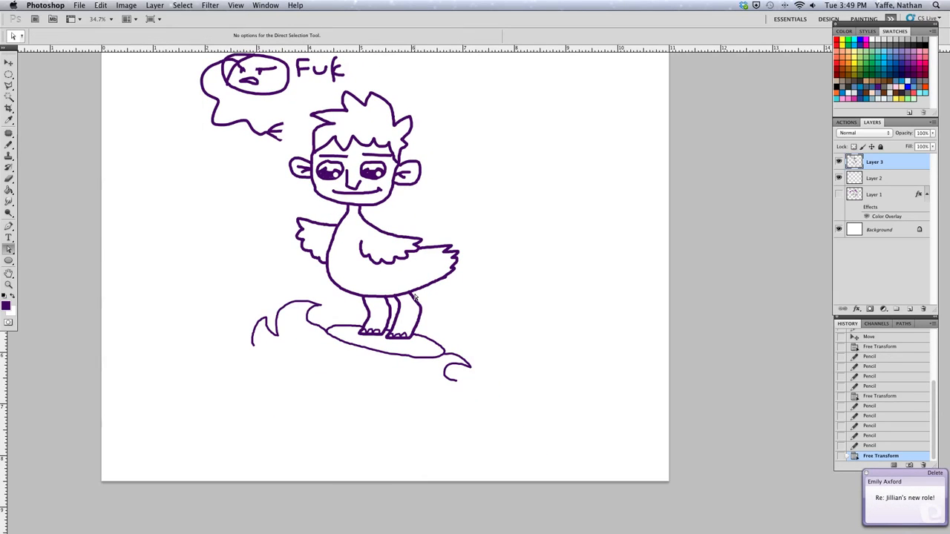
mouse_move(423, 306)
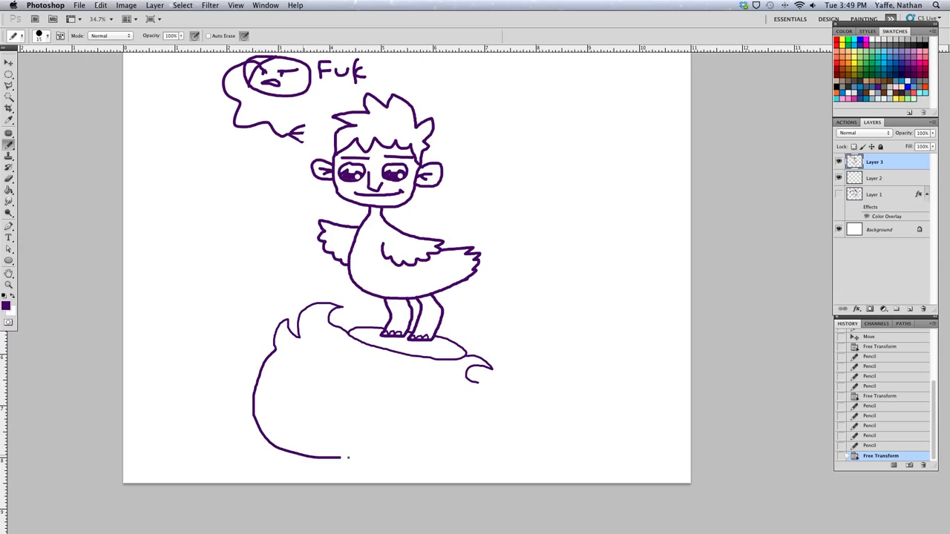
Turn the ground into a large rounded monster with side bumps, a toothy mouth and eyes
left_click_drag(349, 457, 492, 389)
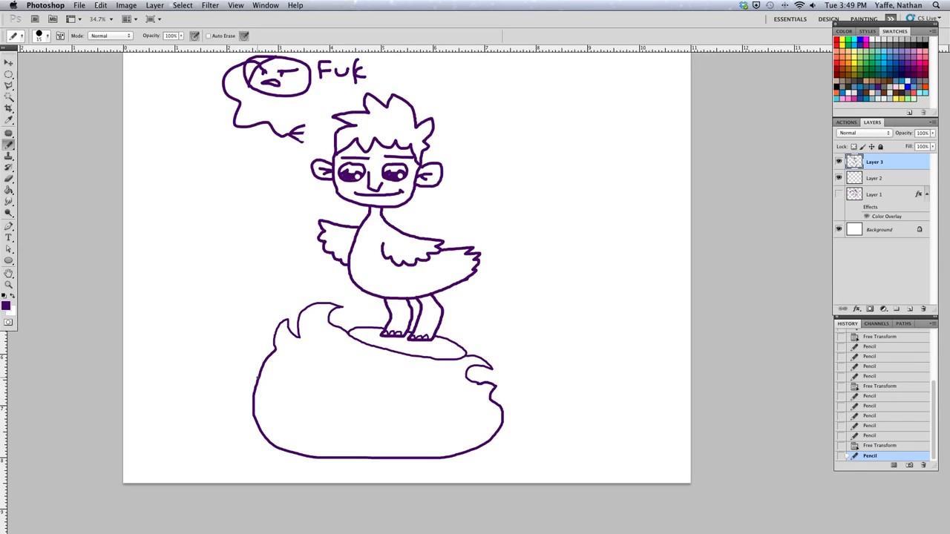
left_click_drag(215, 363, 267, 413)
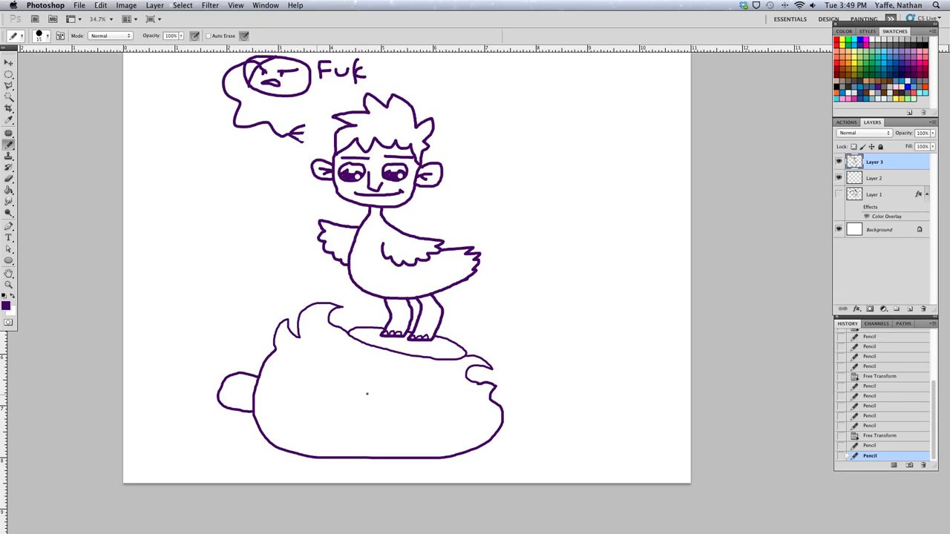
left_click_drag(492, 371, 527, 415)
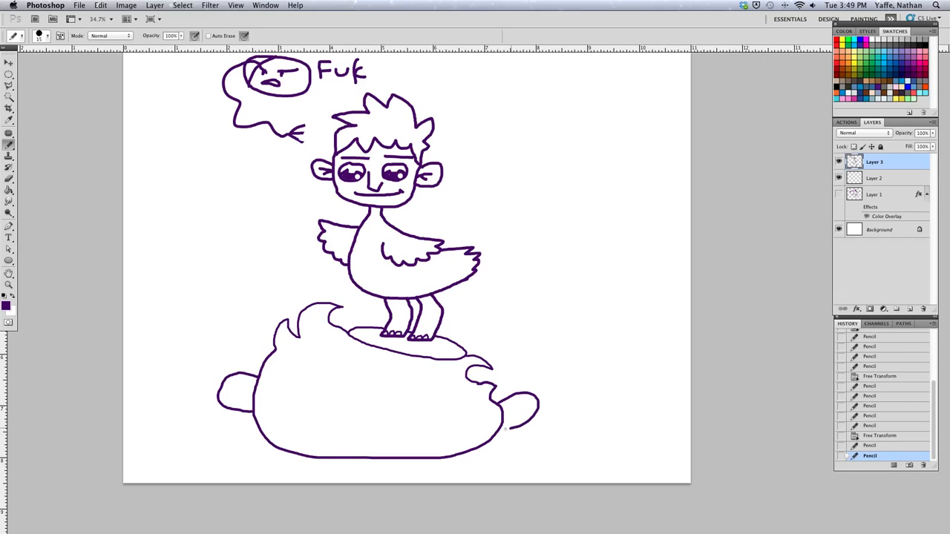
left_click_drag(297, 419, 415, 428)
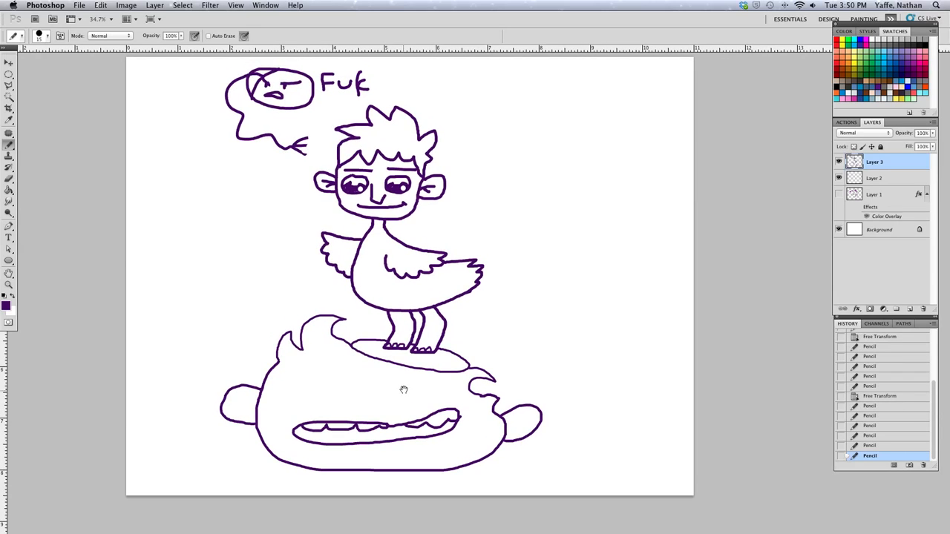
left_click_drag(349, 389, 431, 403)
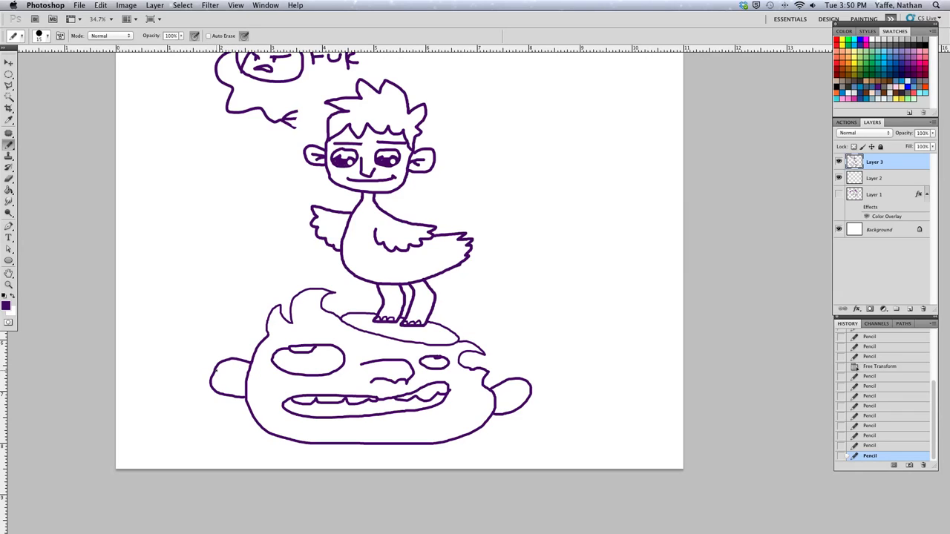
Draw crab legs under the monster, small faces on both sides, and a sword in the creature's hand
left_click_drag(241, 427, 259, 452)
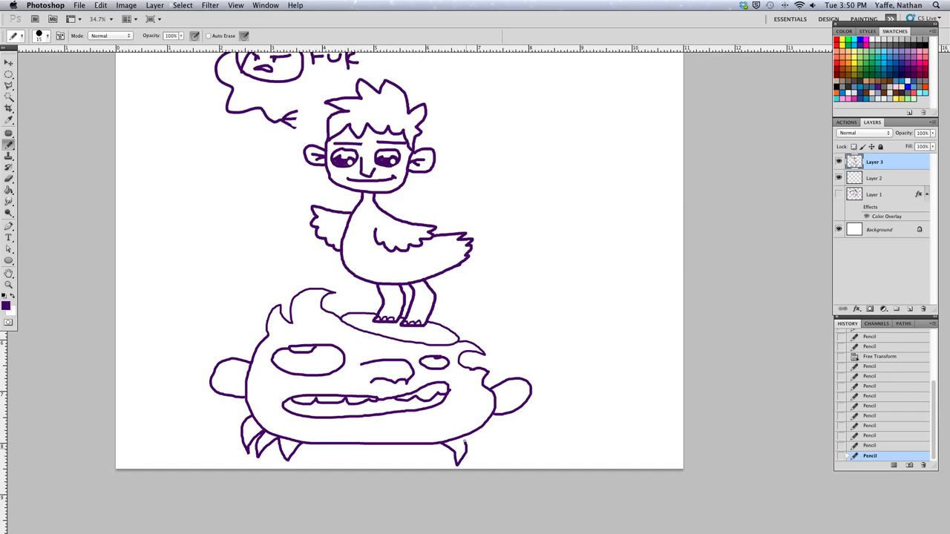
left_click_drag(460, 445, 489, 446)
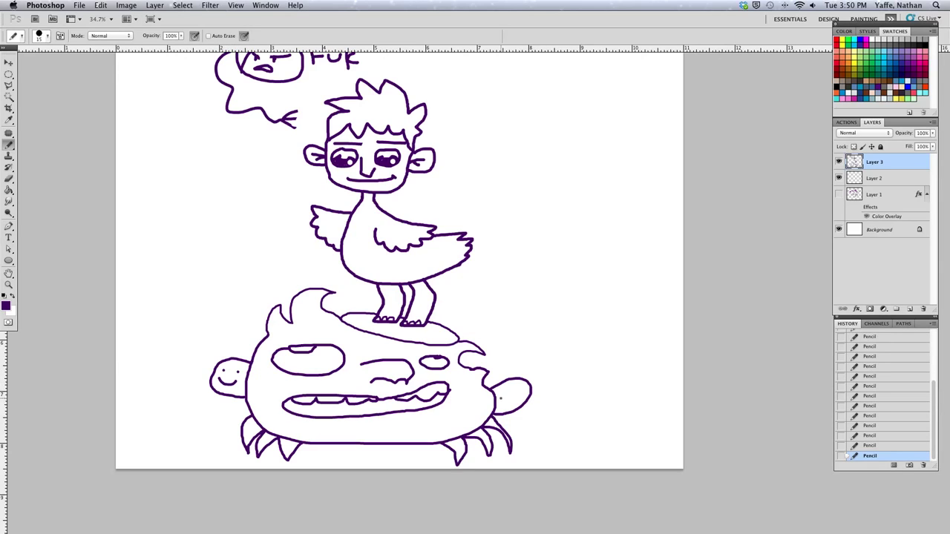
left_click_drag(507, 386, 527, 392)
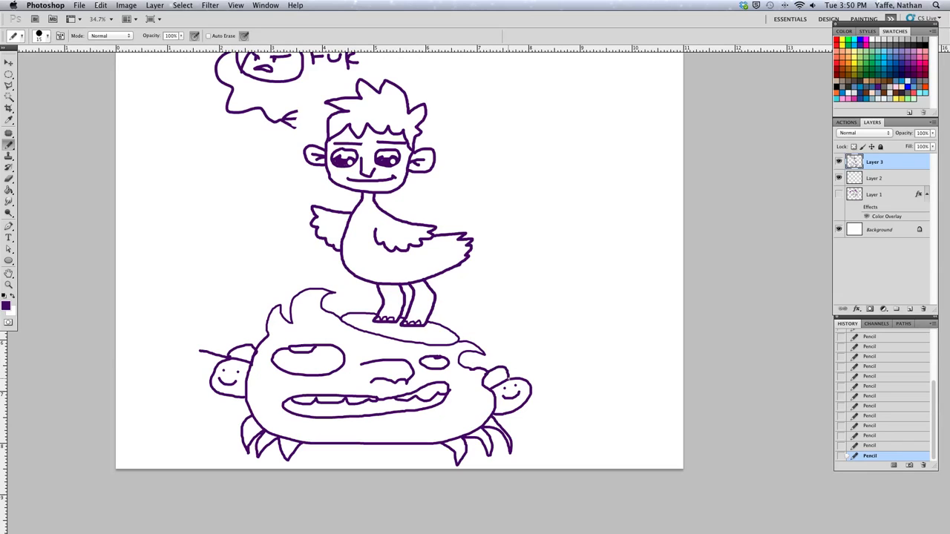
left_click_drag(512, 389, 542, 363)
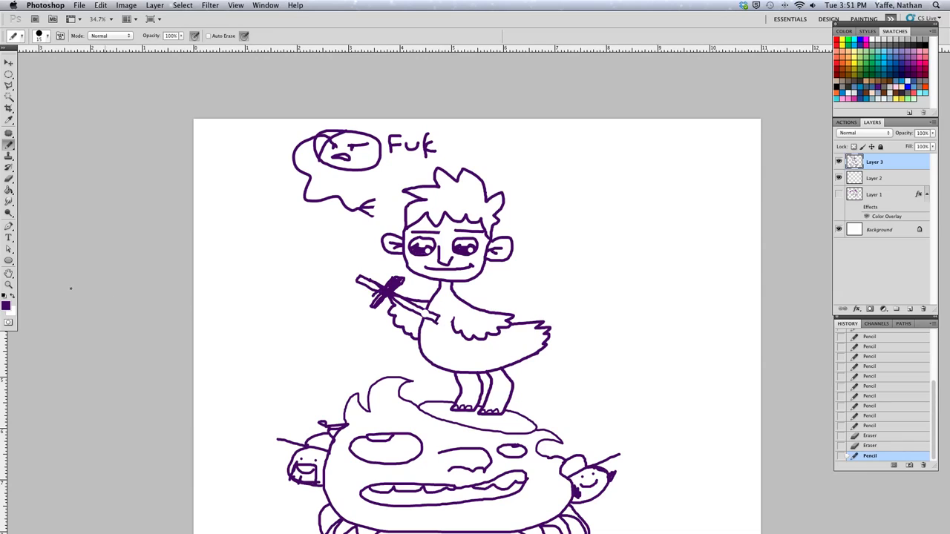
Choose a red painting colour and streak red blood along the sword
left_click(7, 307)
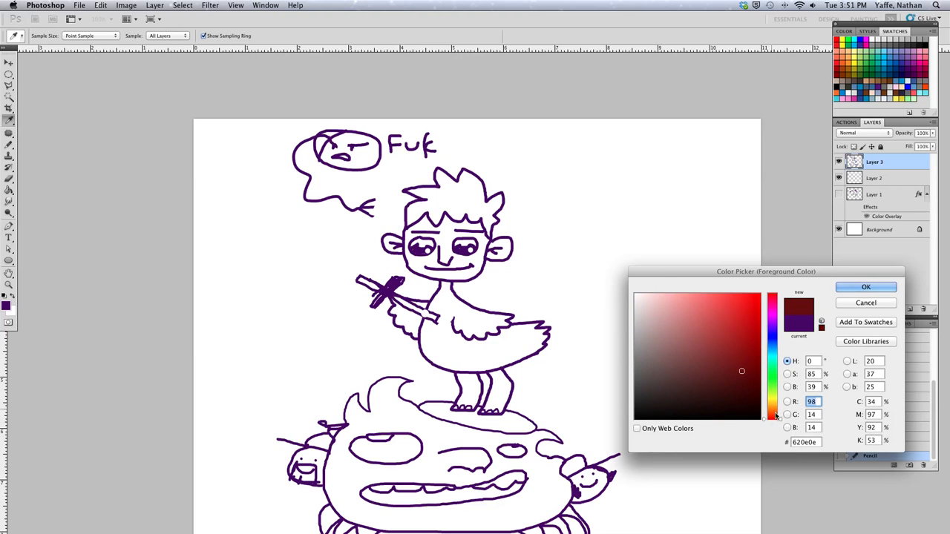
left_click(865, 286)
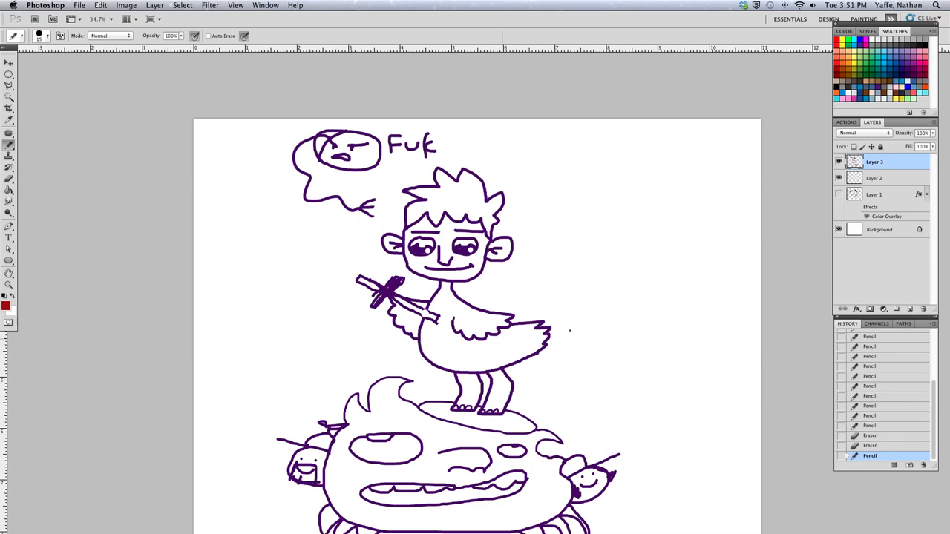
left_click(431, 326)
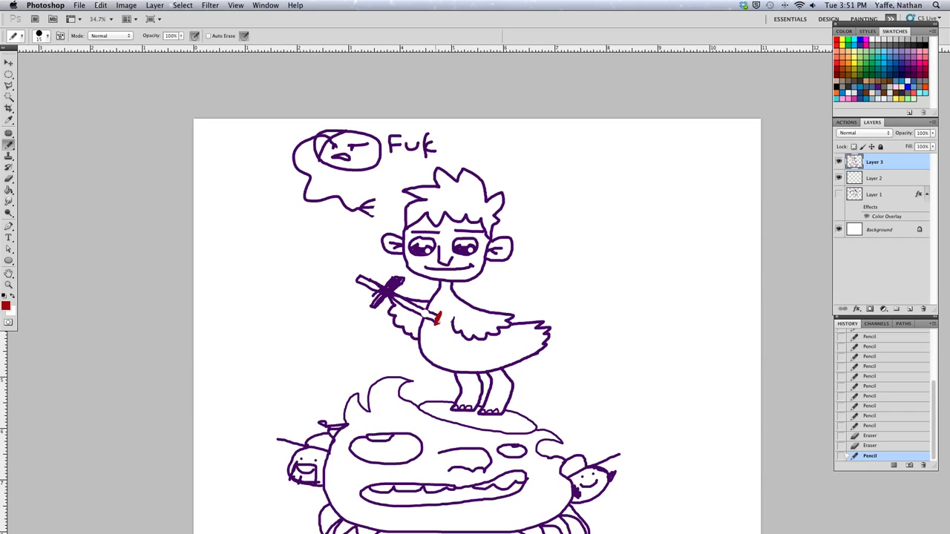
left_click_drag(438, 319, 353, 333)
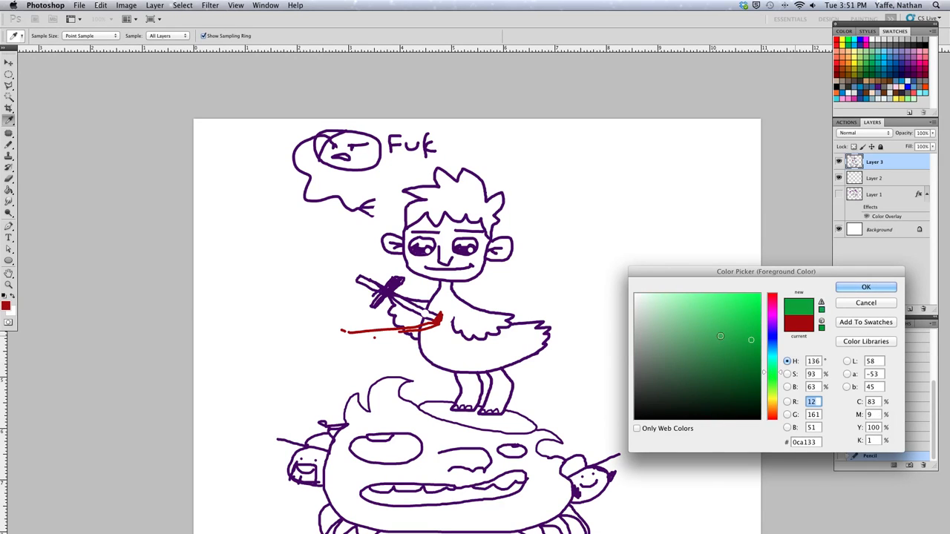
Switch to green and paint green blood with scattered splatter drops on the sword
left_click(865, 288)
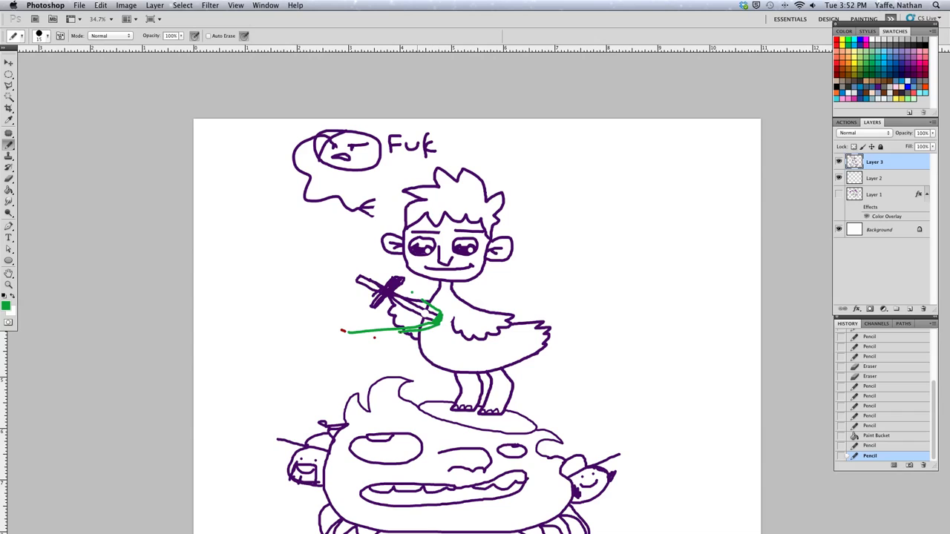
left_click_drag(341, 330, 289, 304)
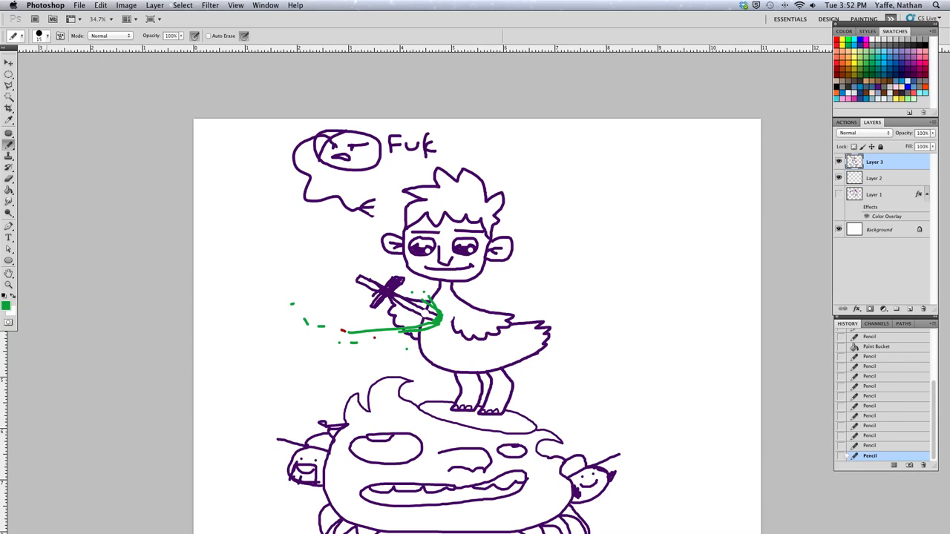
left_click(6, 319)
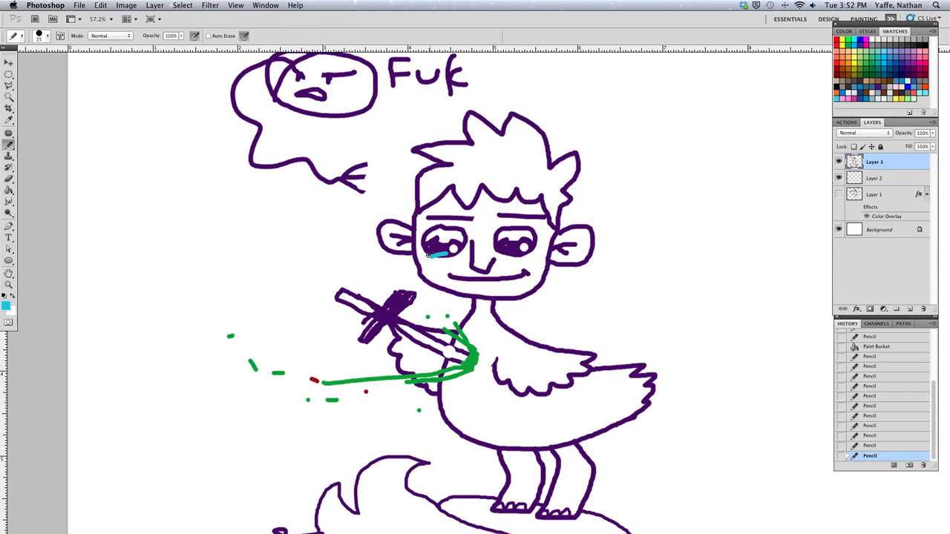
Draw blue tears under both eyes and hand-letter 'Caldy why.' beside the head
left_click_drag(434, 252, 437, 264)
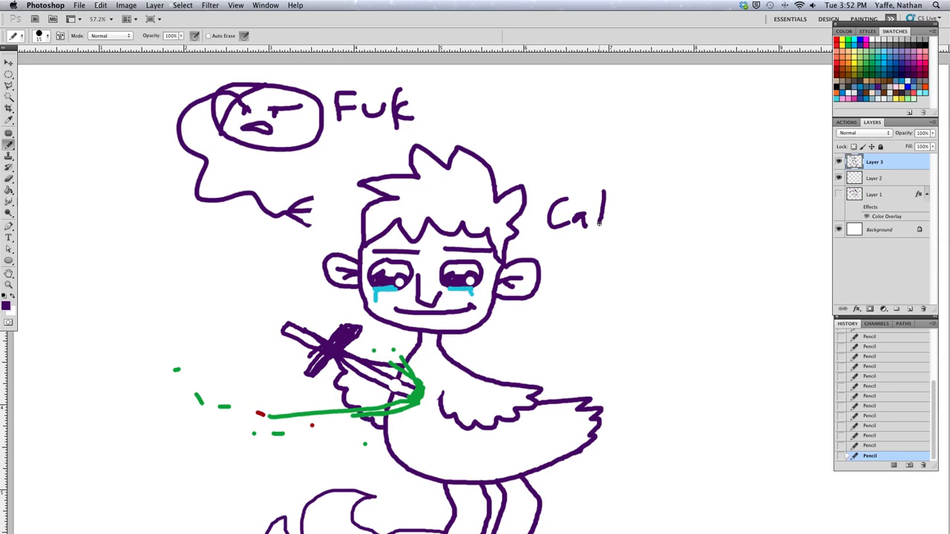
left_click_drag(608, 215, 653, 237)
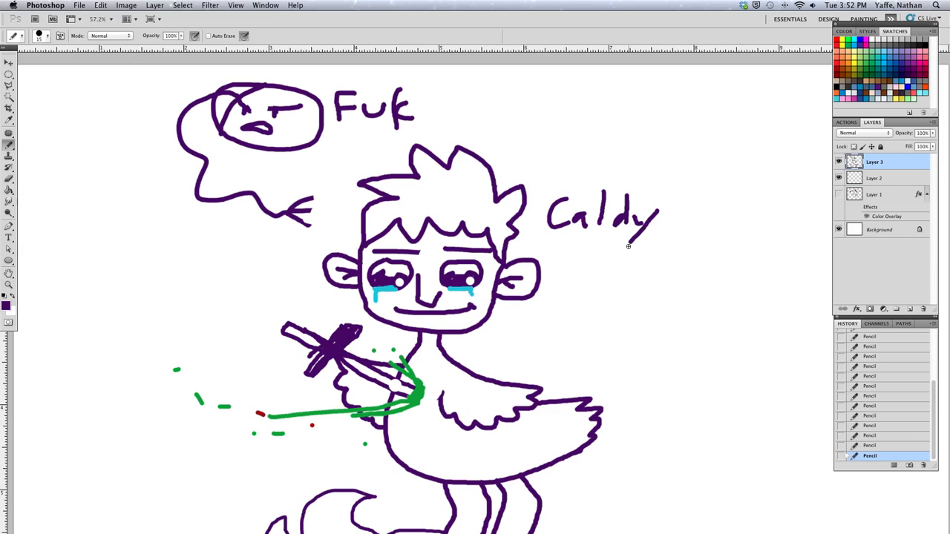
left_click_drag(556, 237, 594, 267)
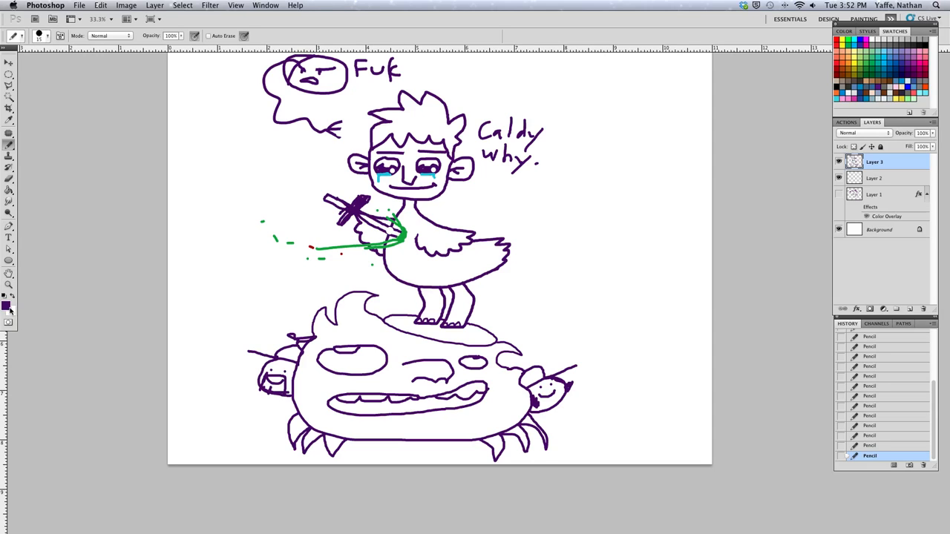
Choose a dark navy foreground colour and erase part of a stray stroke
left_click(7, 304)
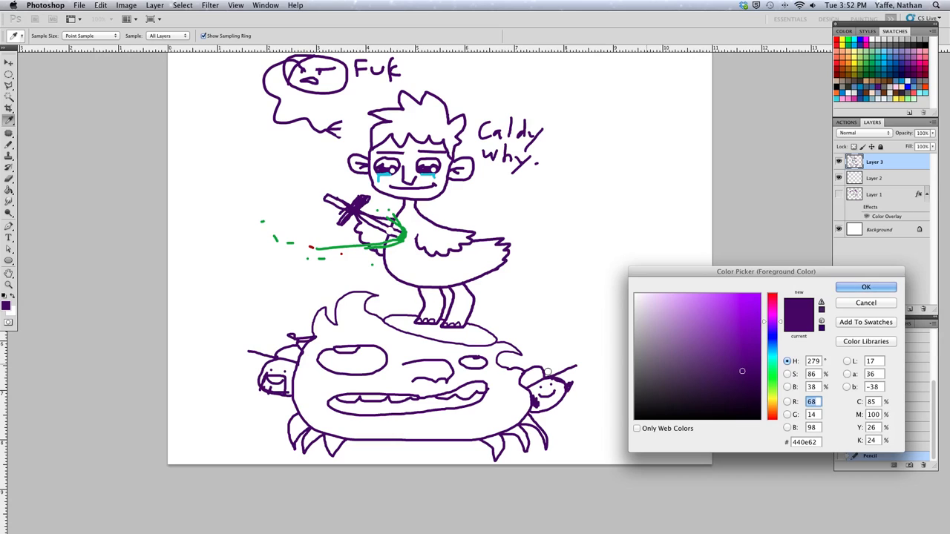
mouse_move(807, 321)
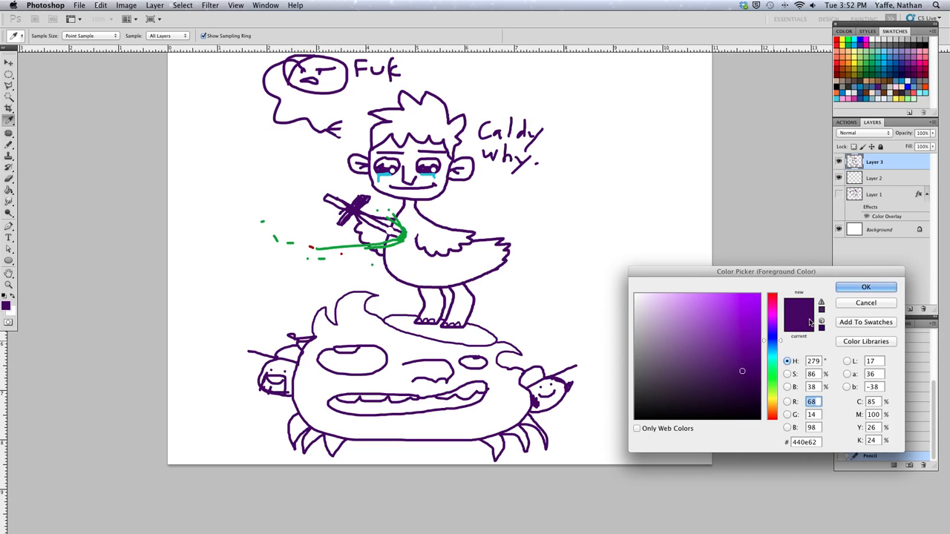
left_click(865, 288)
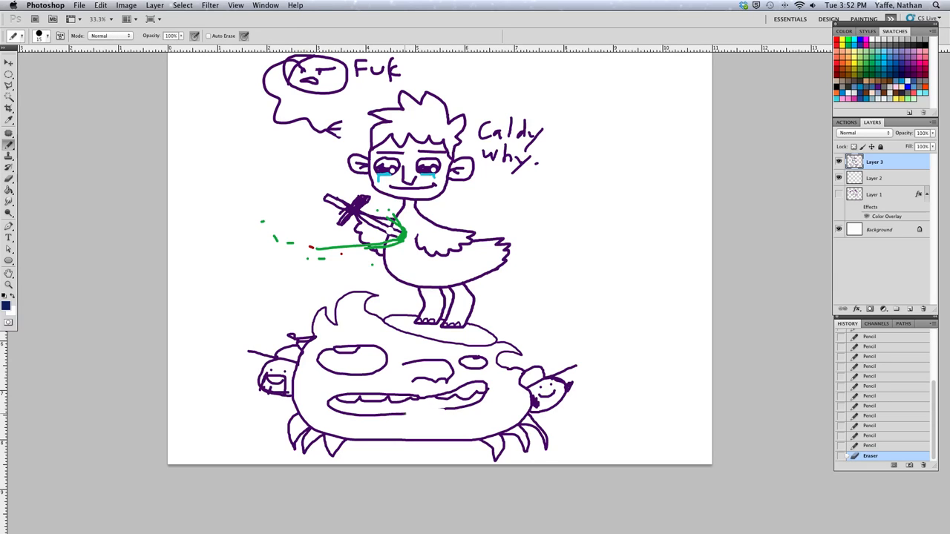
left_click_drag(401, 413, 445, 423)
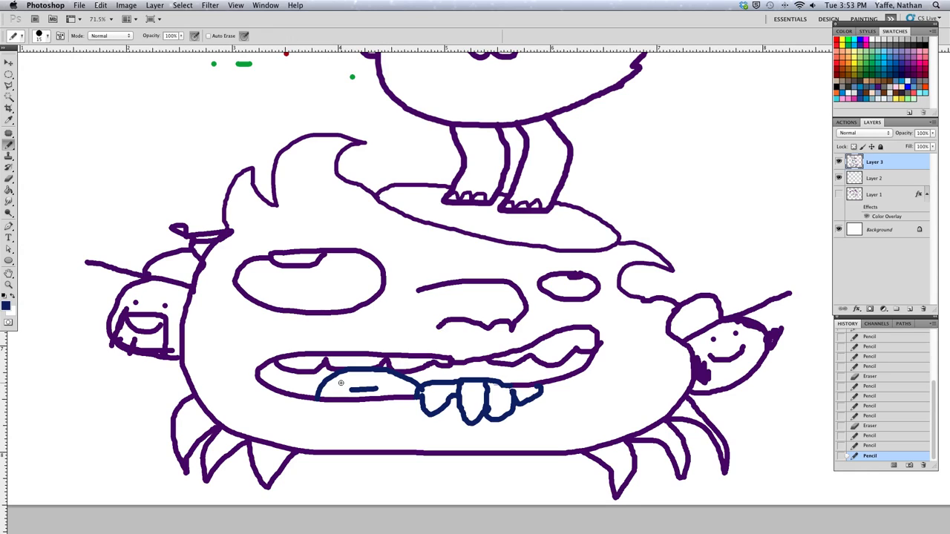
Flood the monster's open mouth with dark navy using the Paint Bucket
left_click(340, 384)
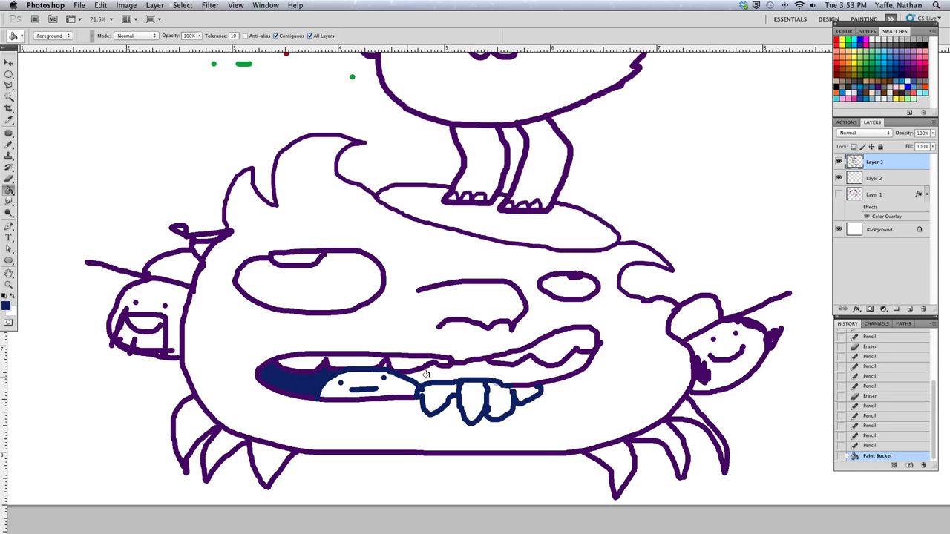